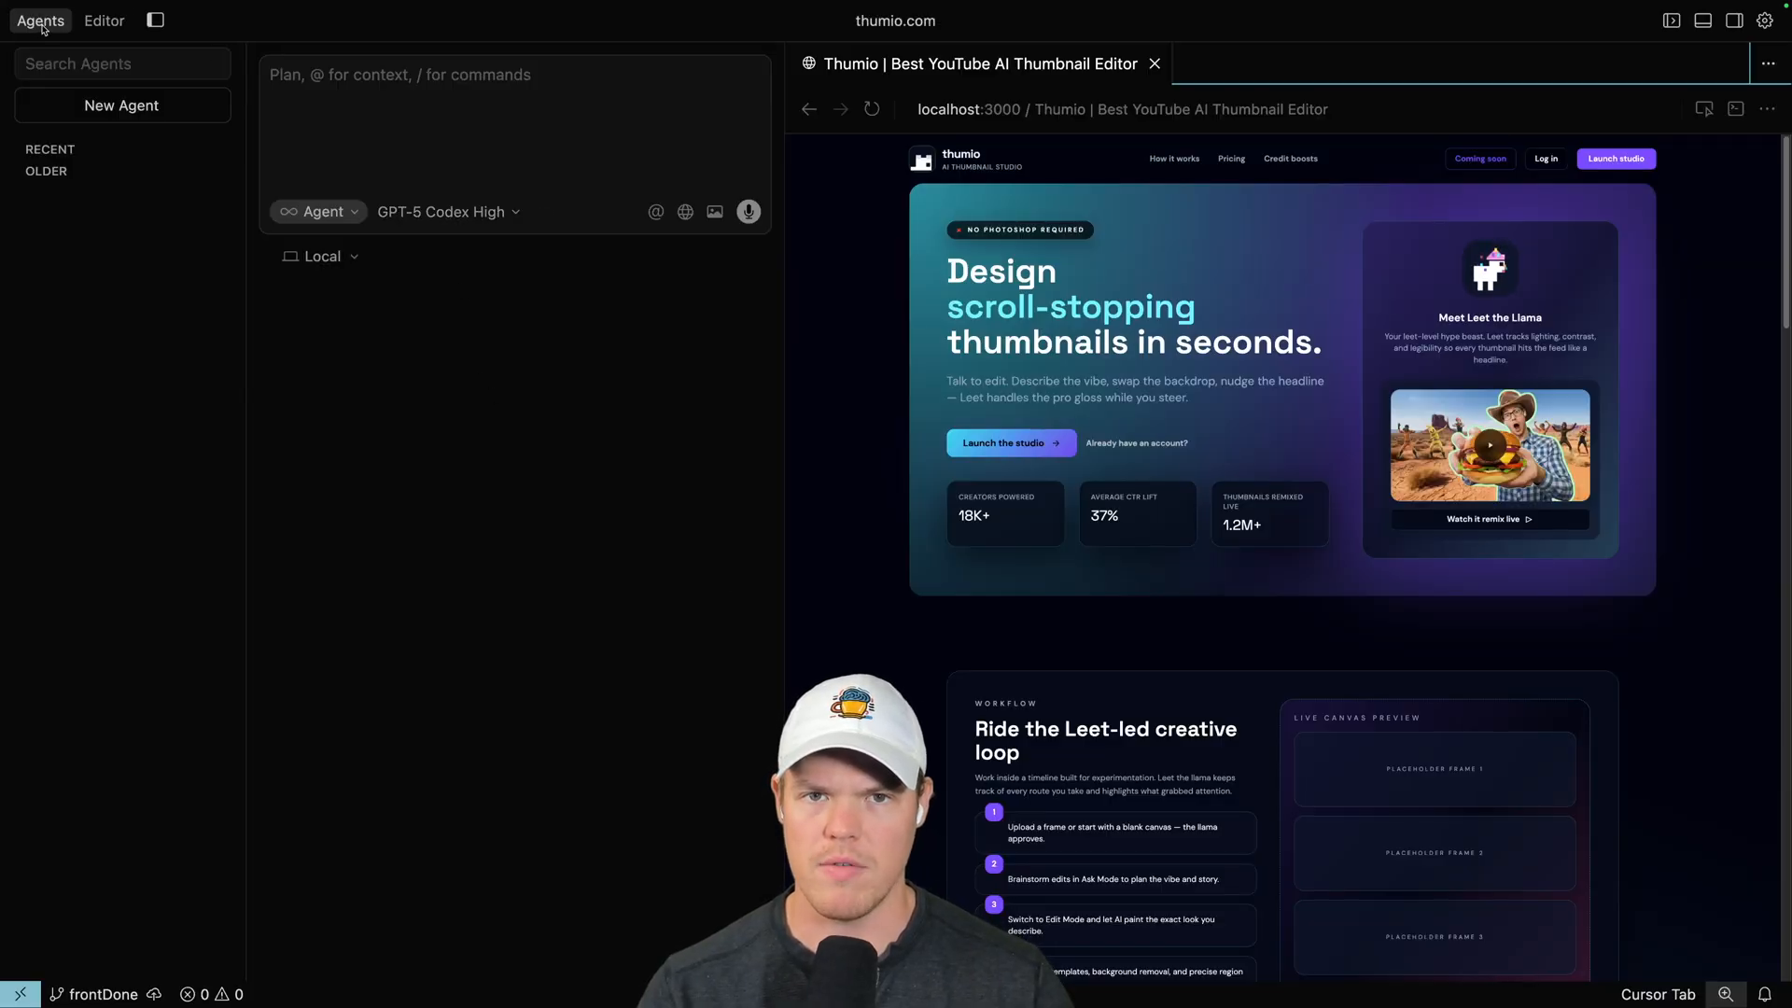
mouse_move(121, 105)
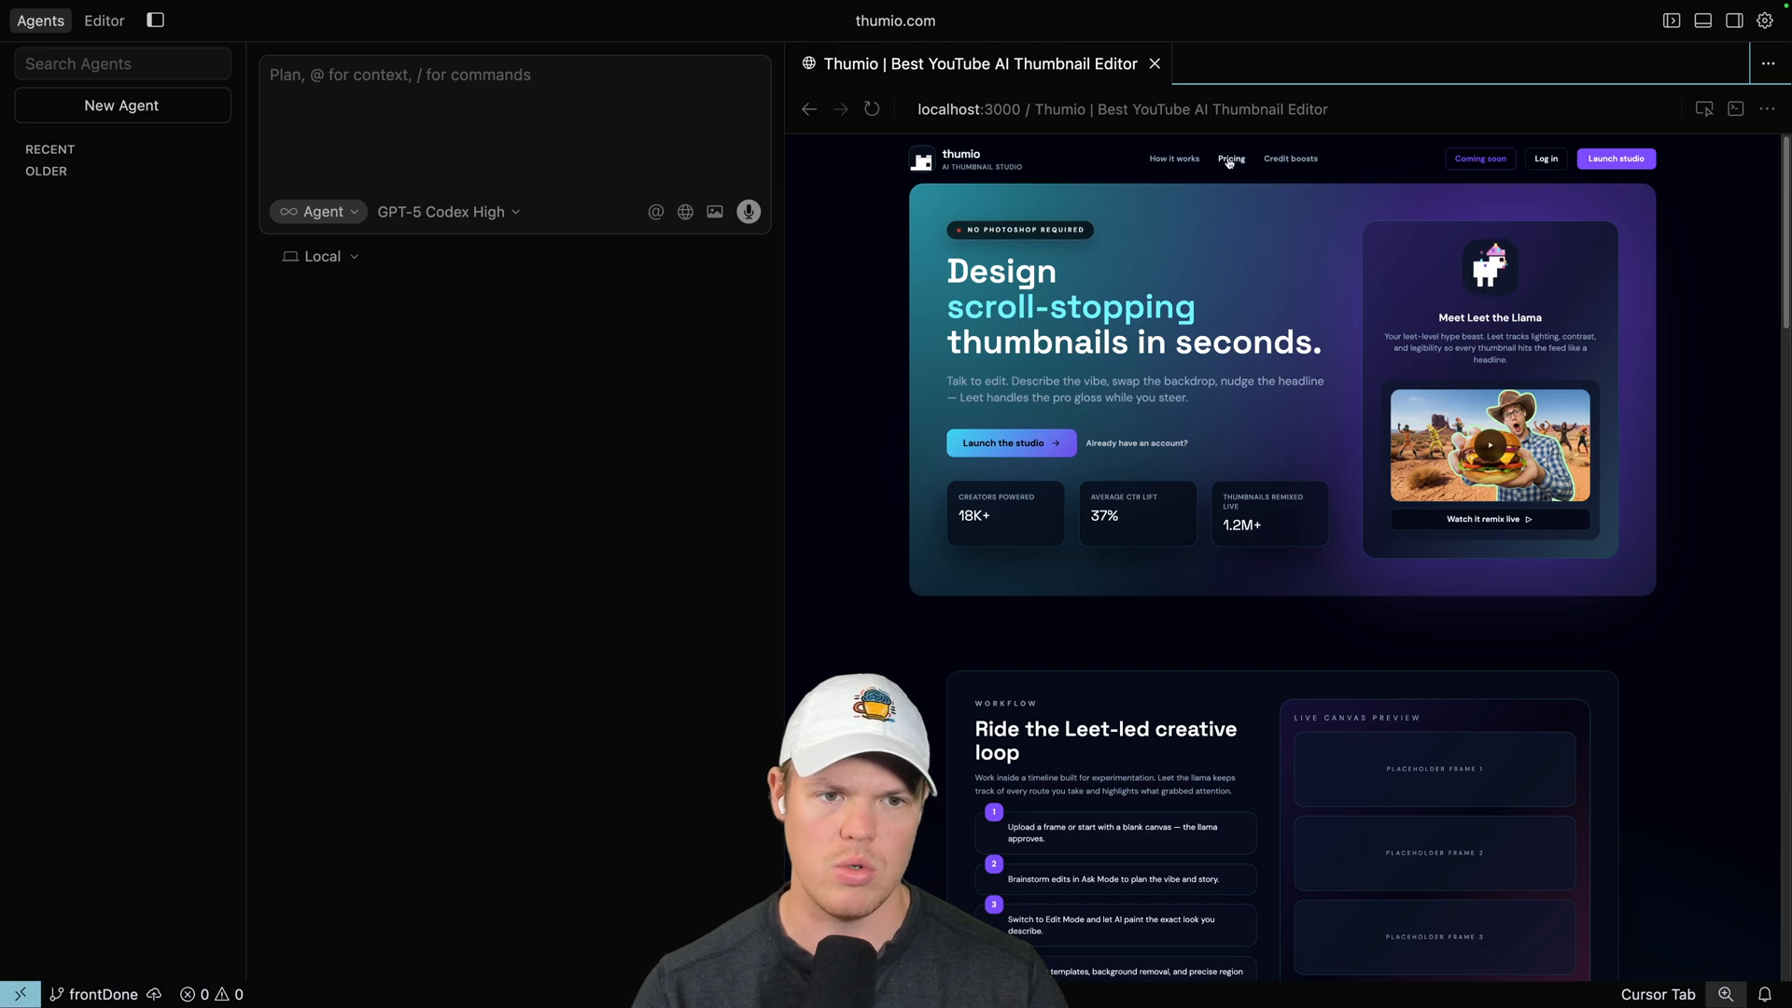
Scroll the pricing preview down to the haybale boosts section to frame the Leet the Llama request.
left_click(1230, 156)
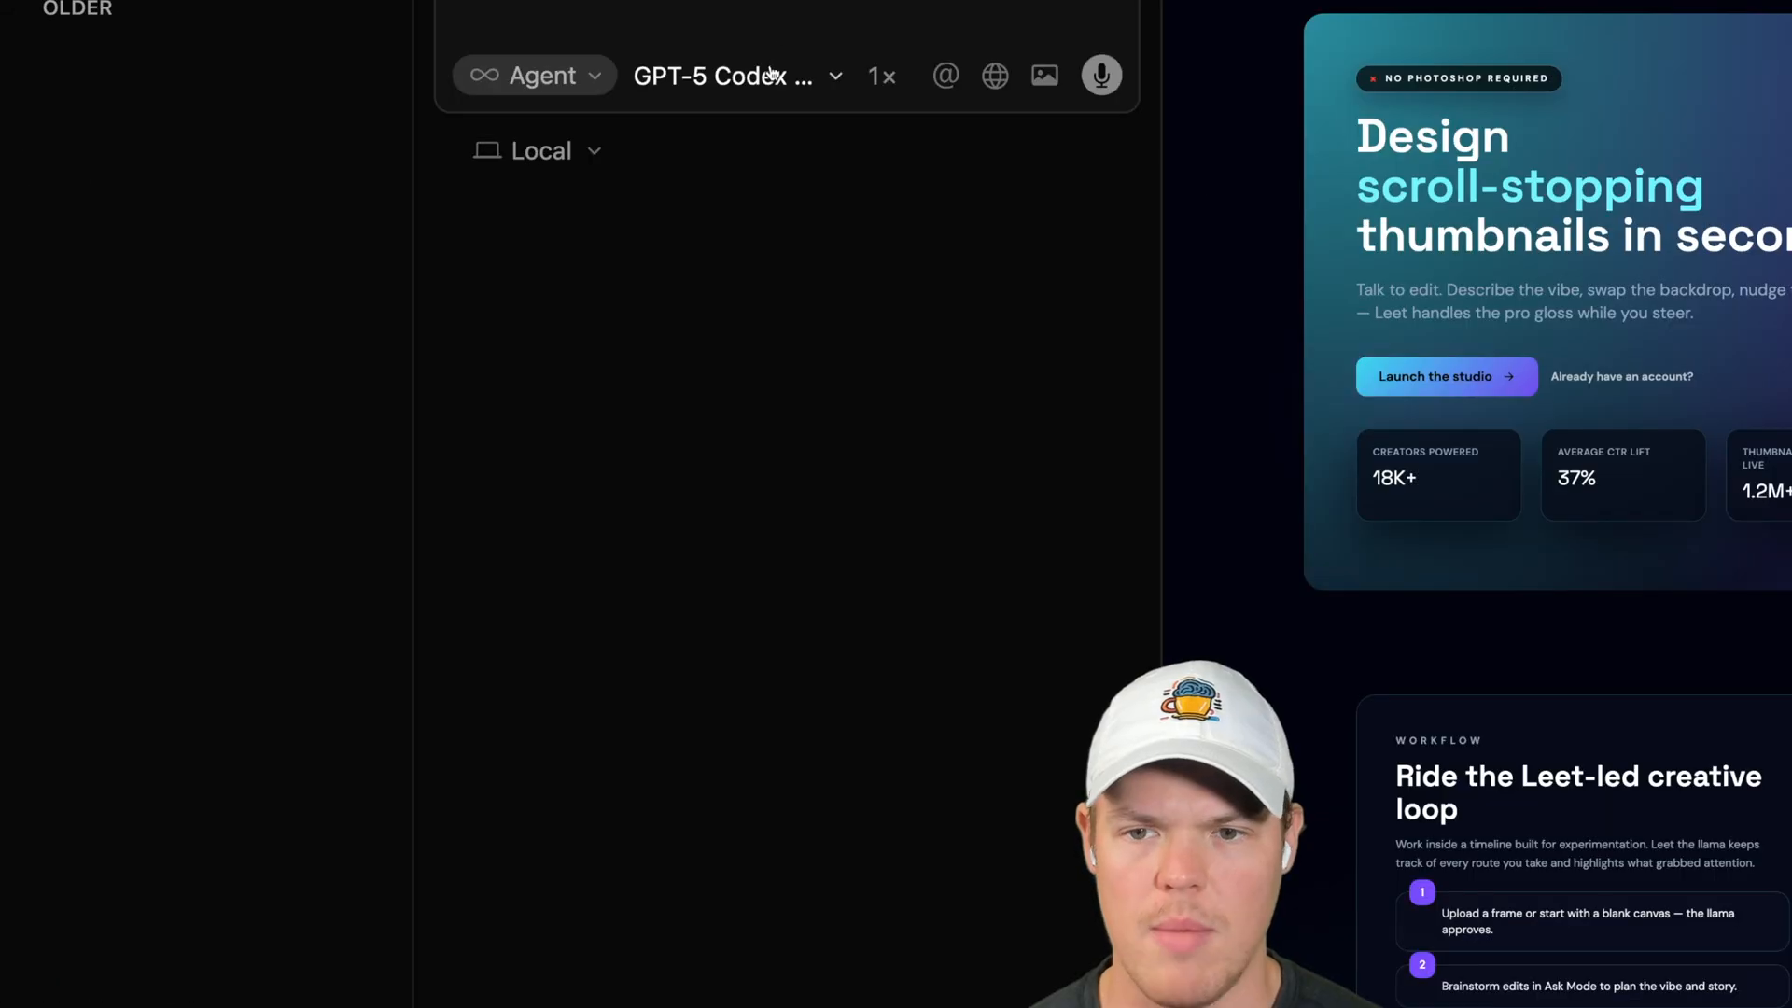
left_click(735, 74)
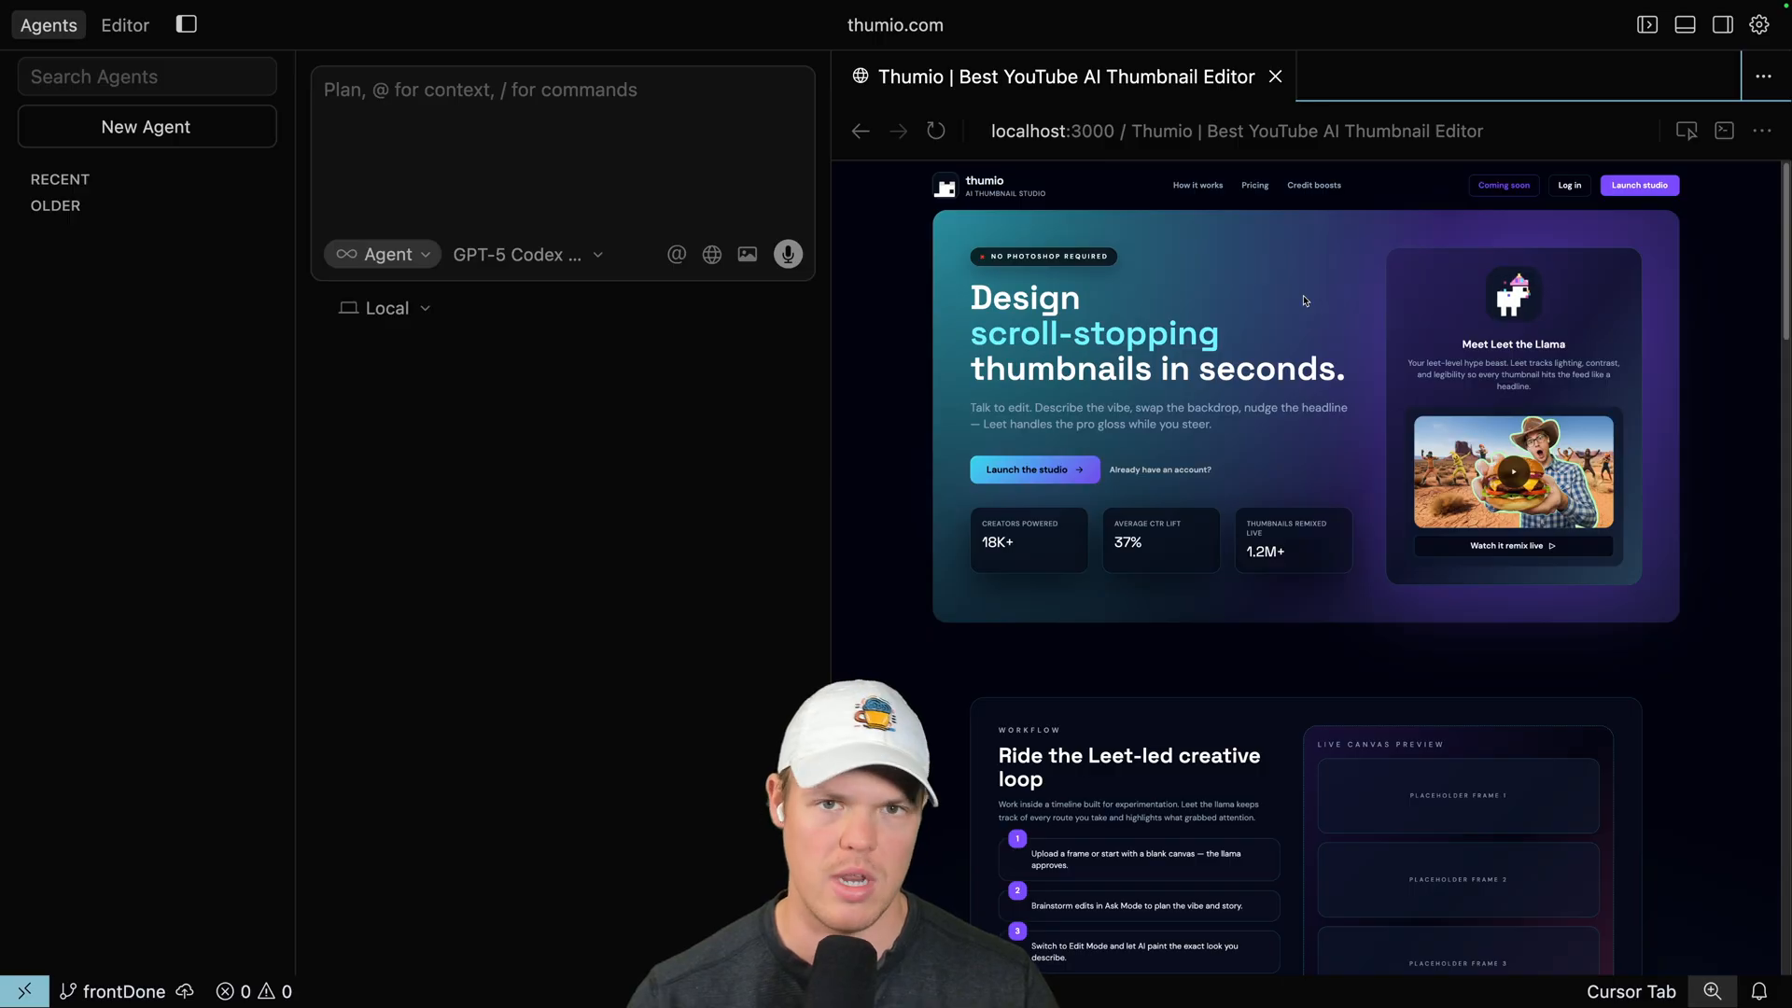
scroll("down", 3)
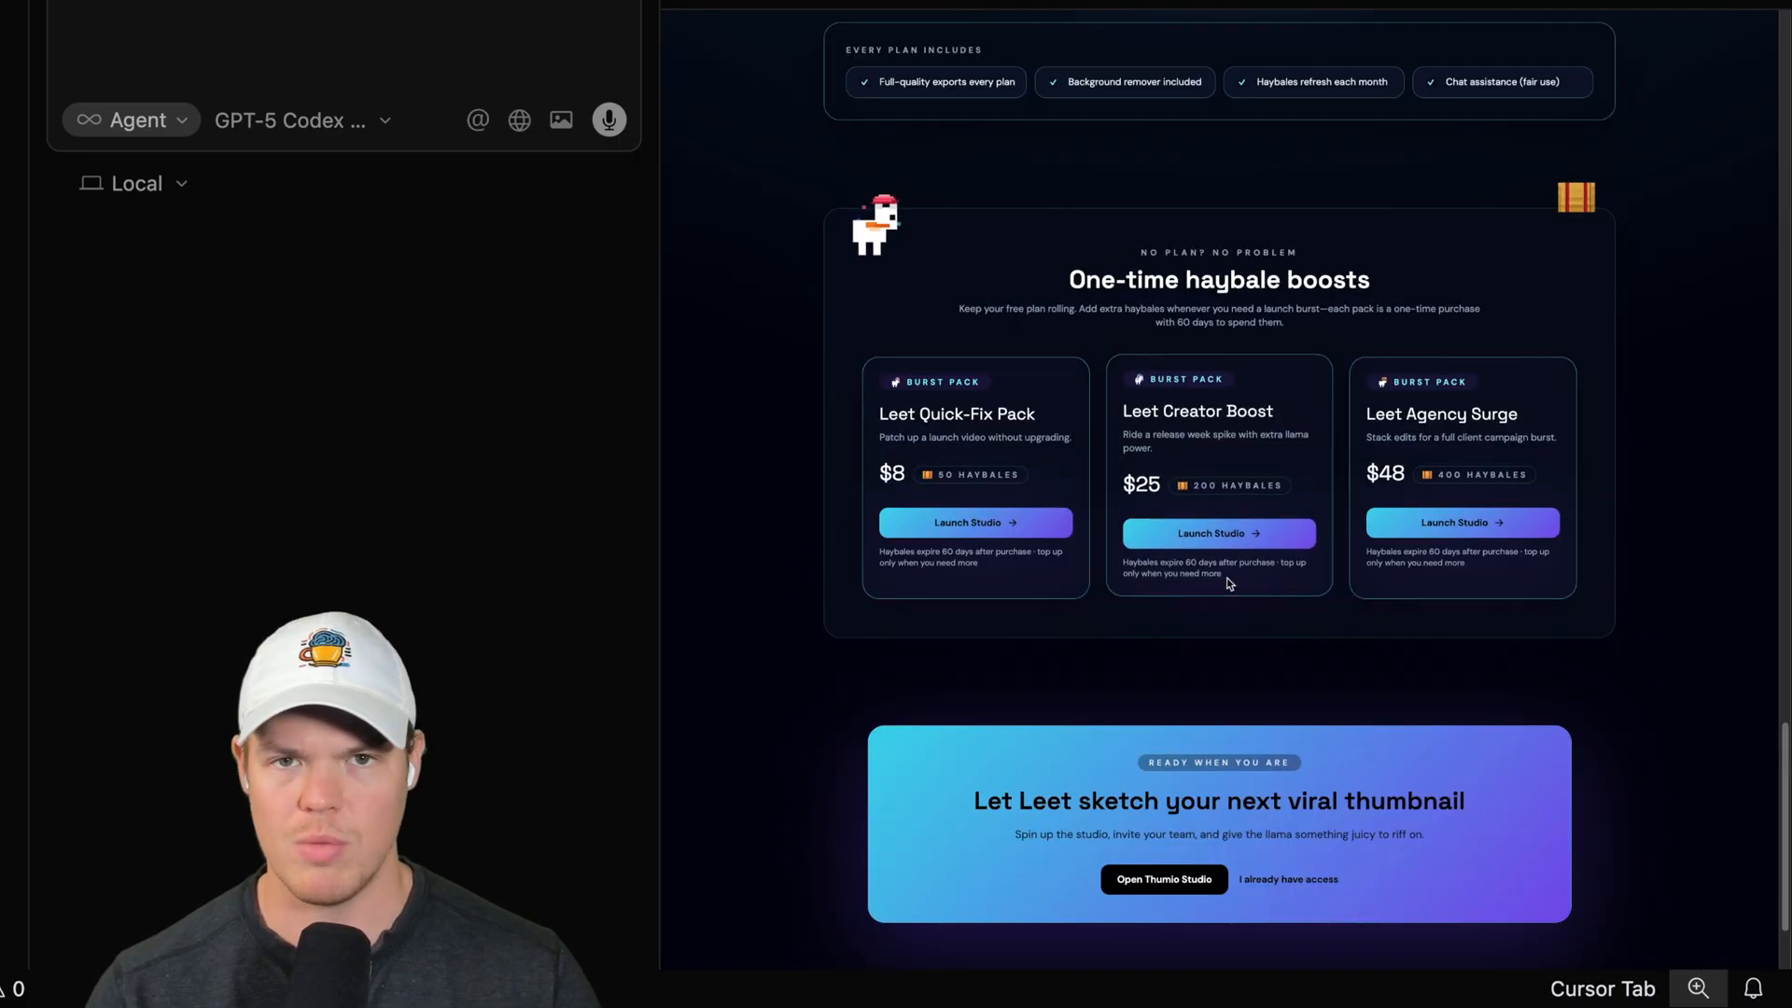
scroll("down", 3)
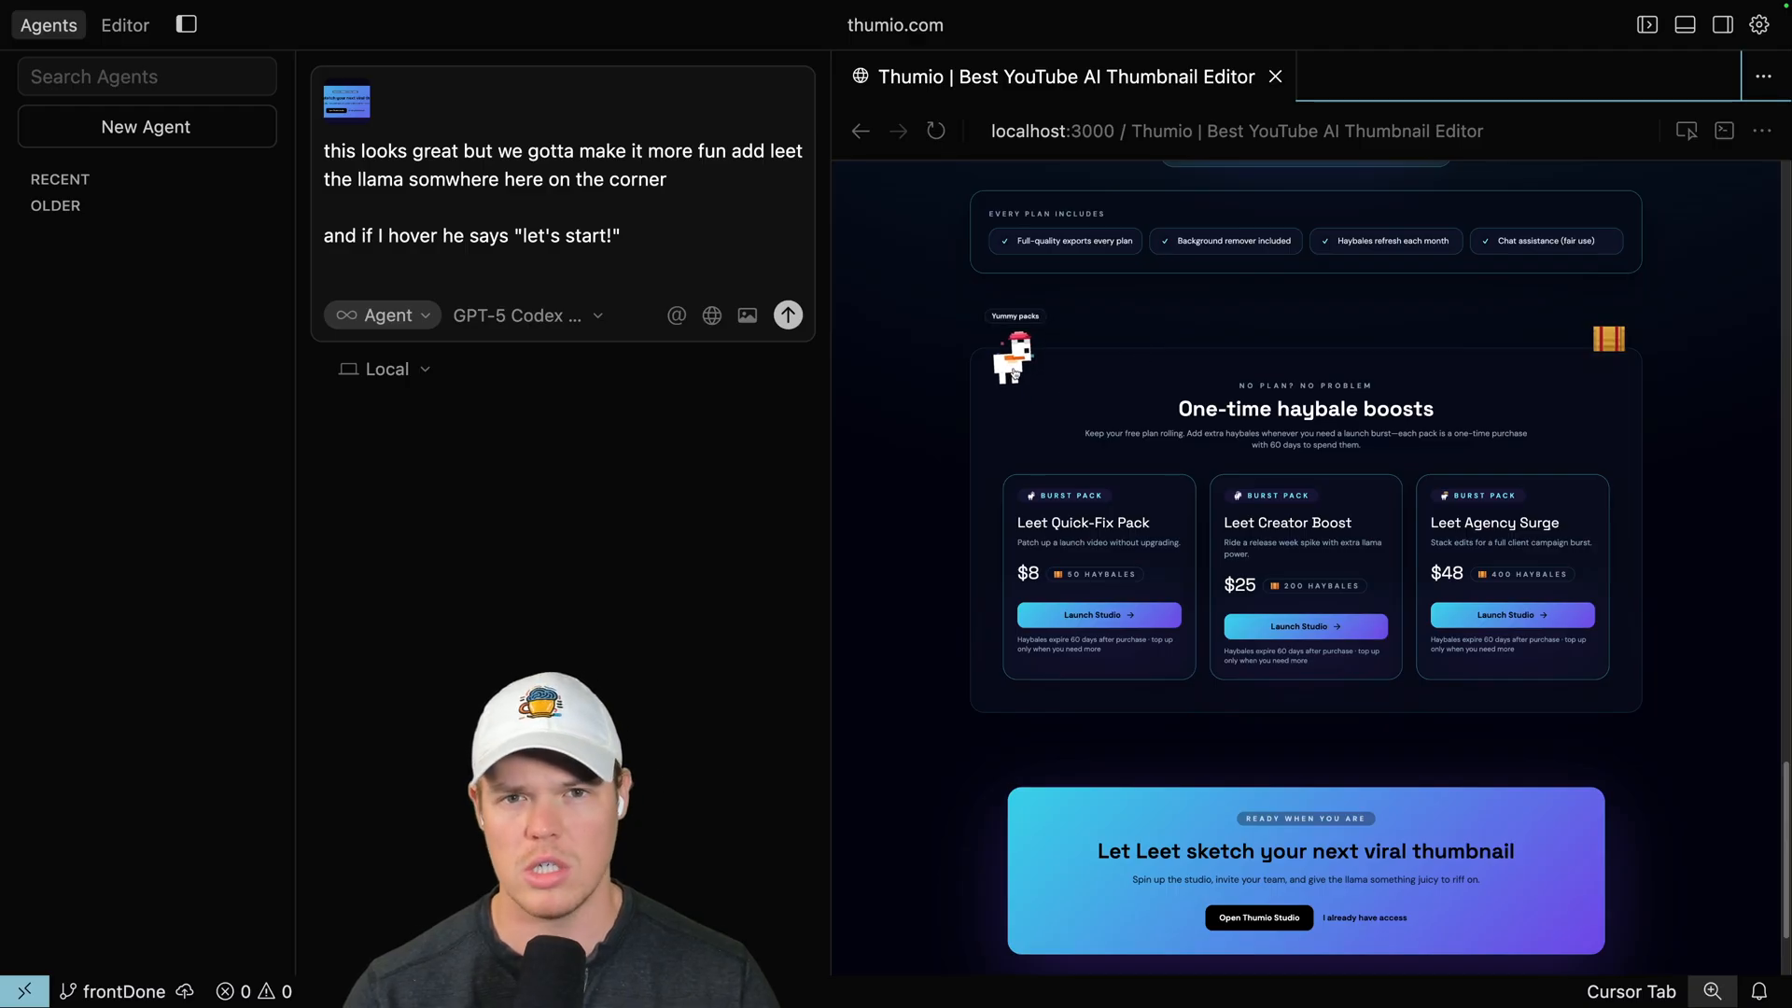
scroll("down", 3)
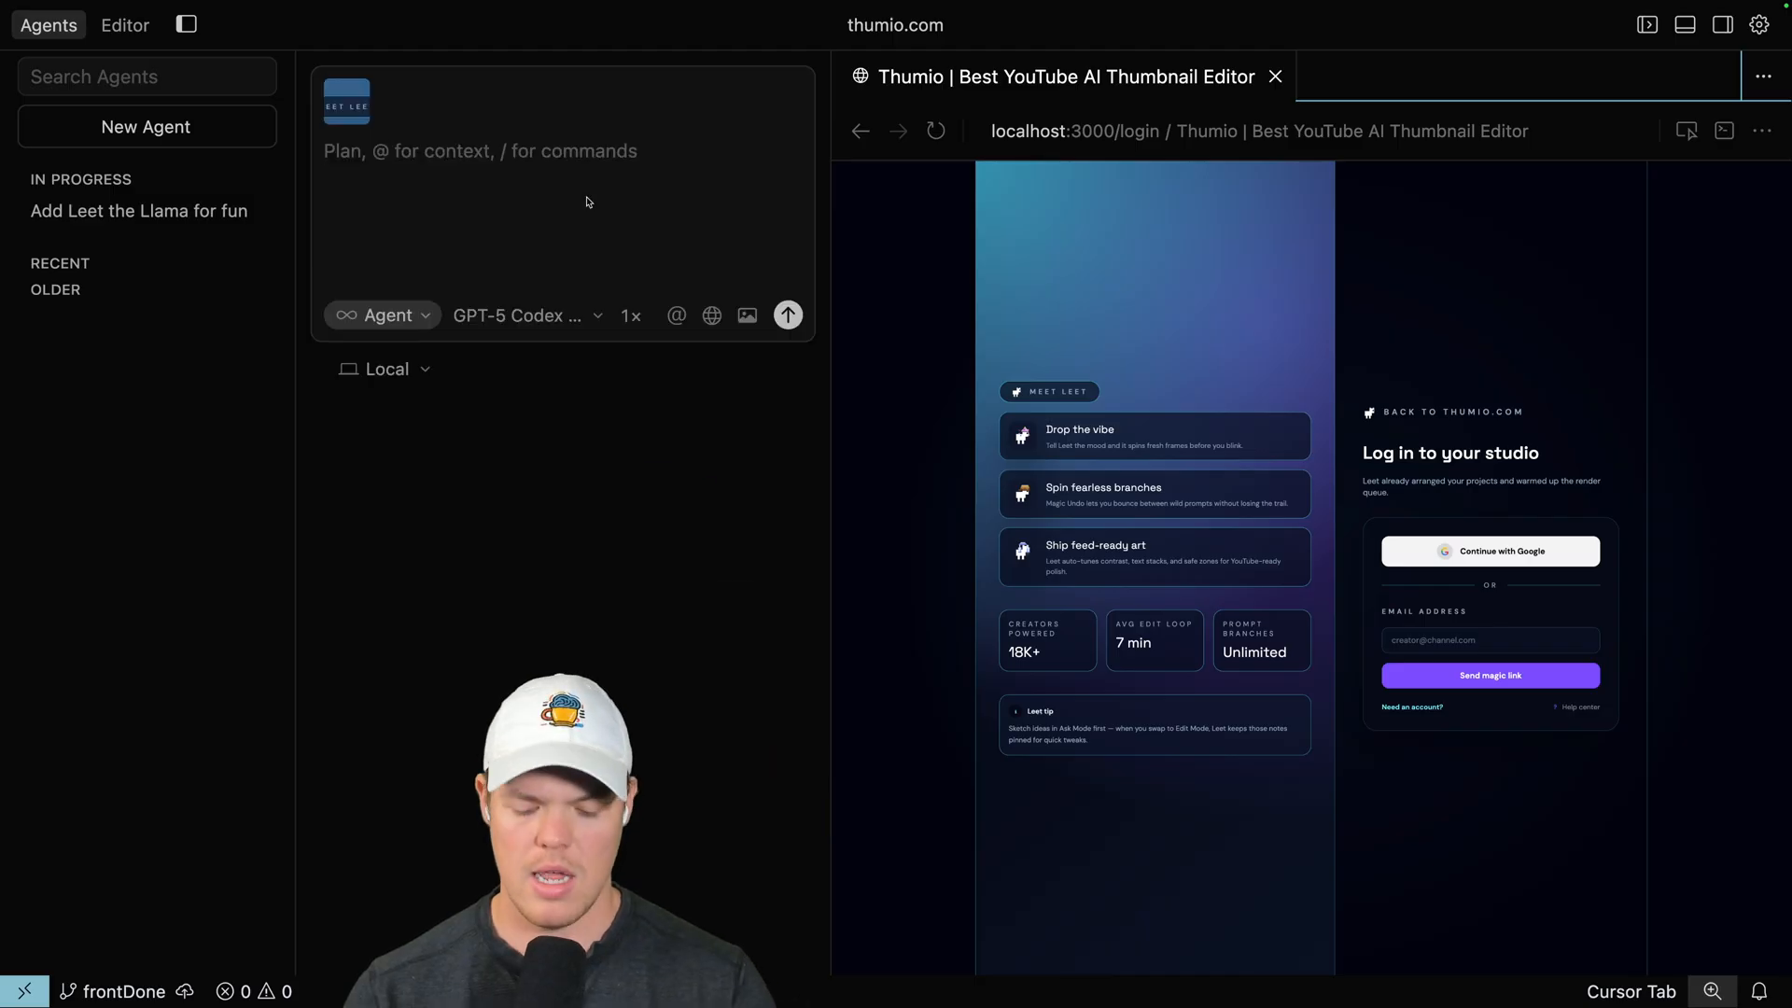
Begin a removal request for the login page: "can you remove thi".
type("can you remove thi")
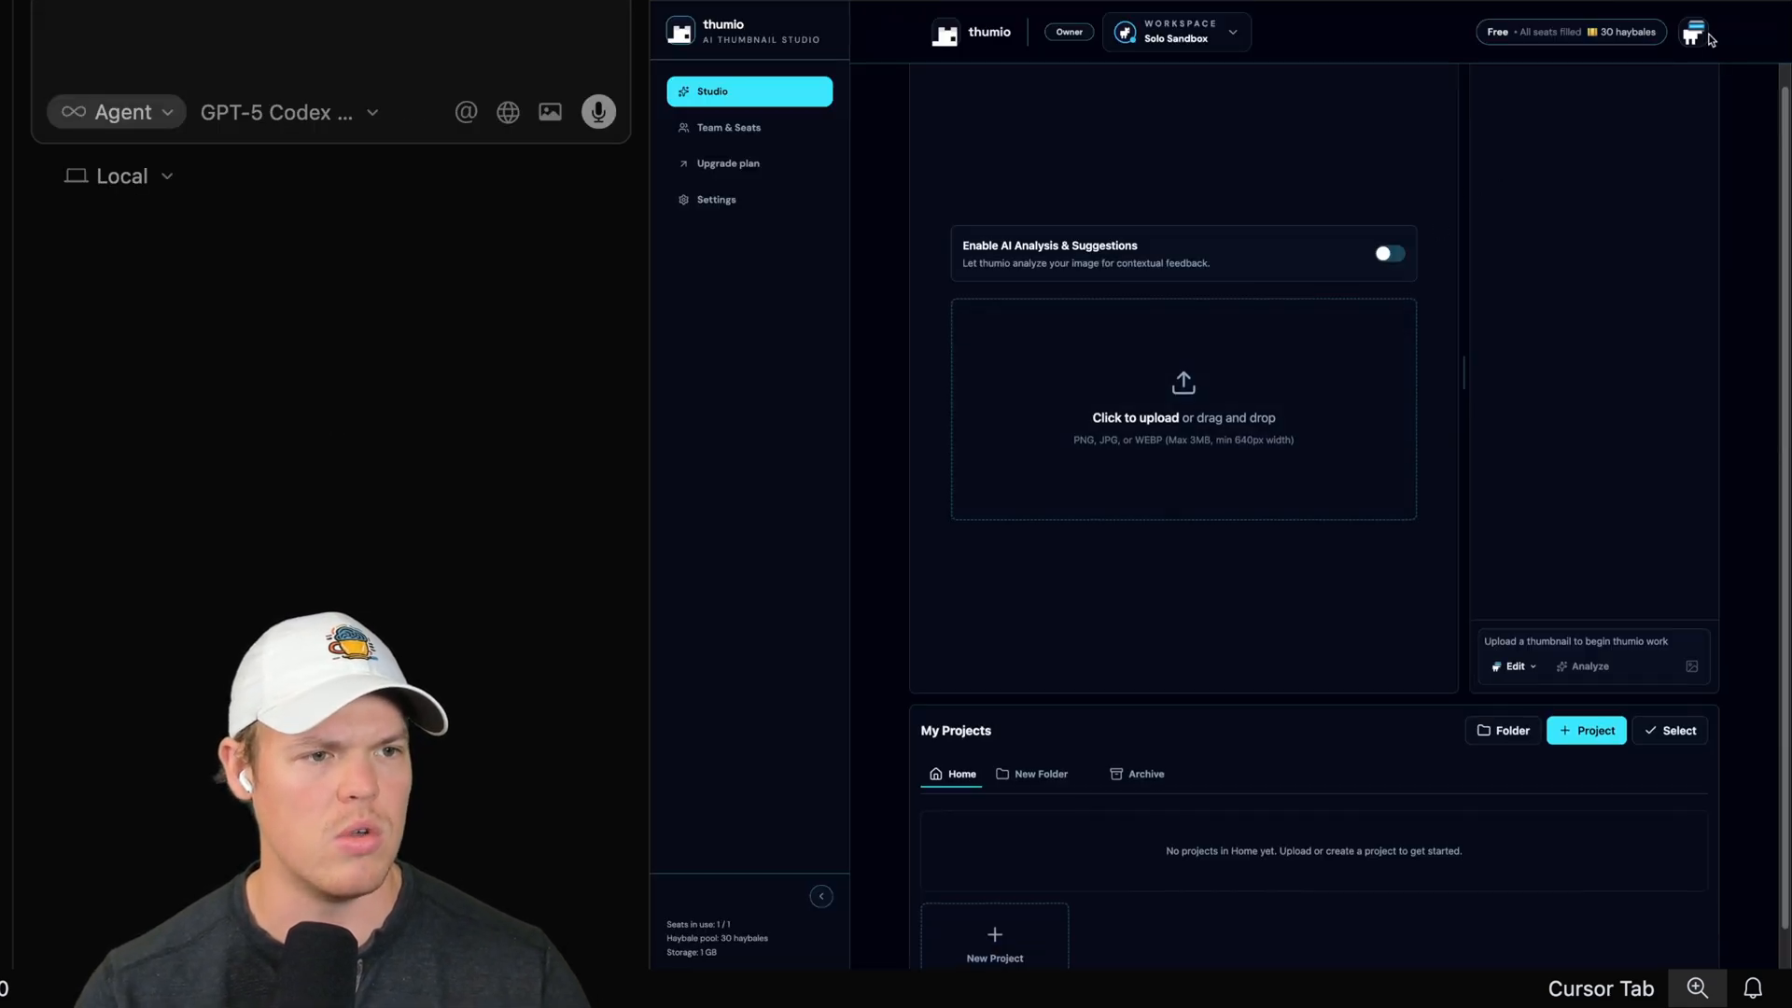
Bring up the settings page and start a prompt: "I like this setting but can add a".
left_click(715, 200)
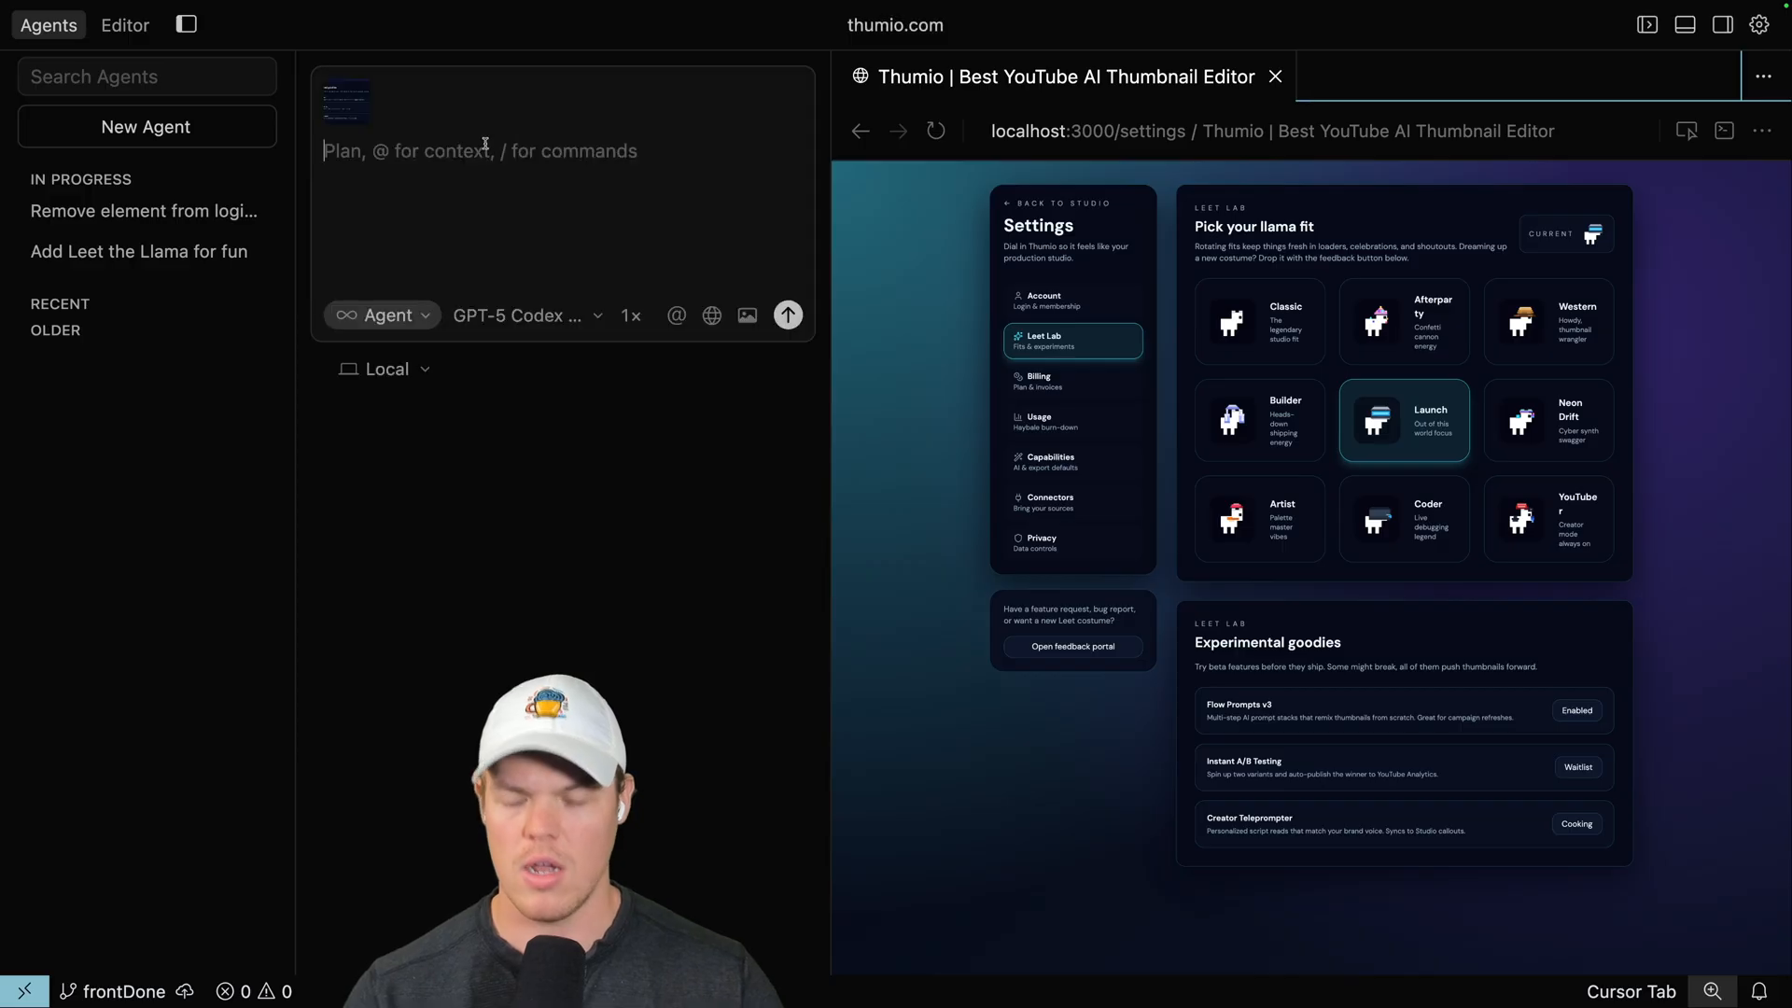
type("I like this setting")
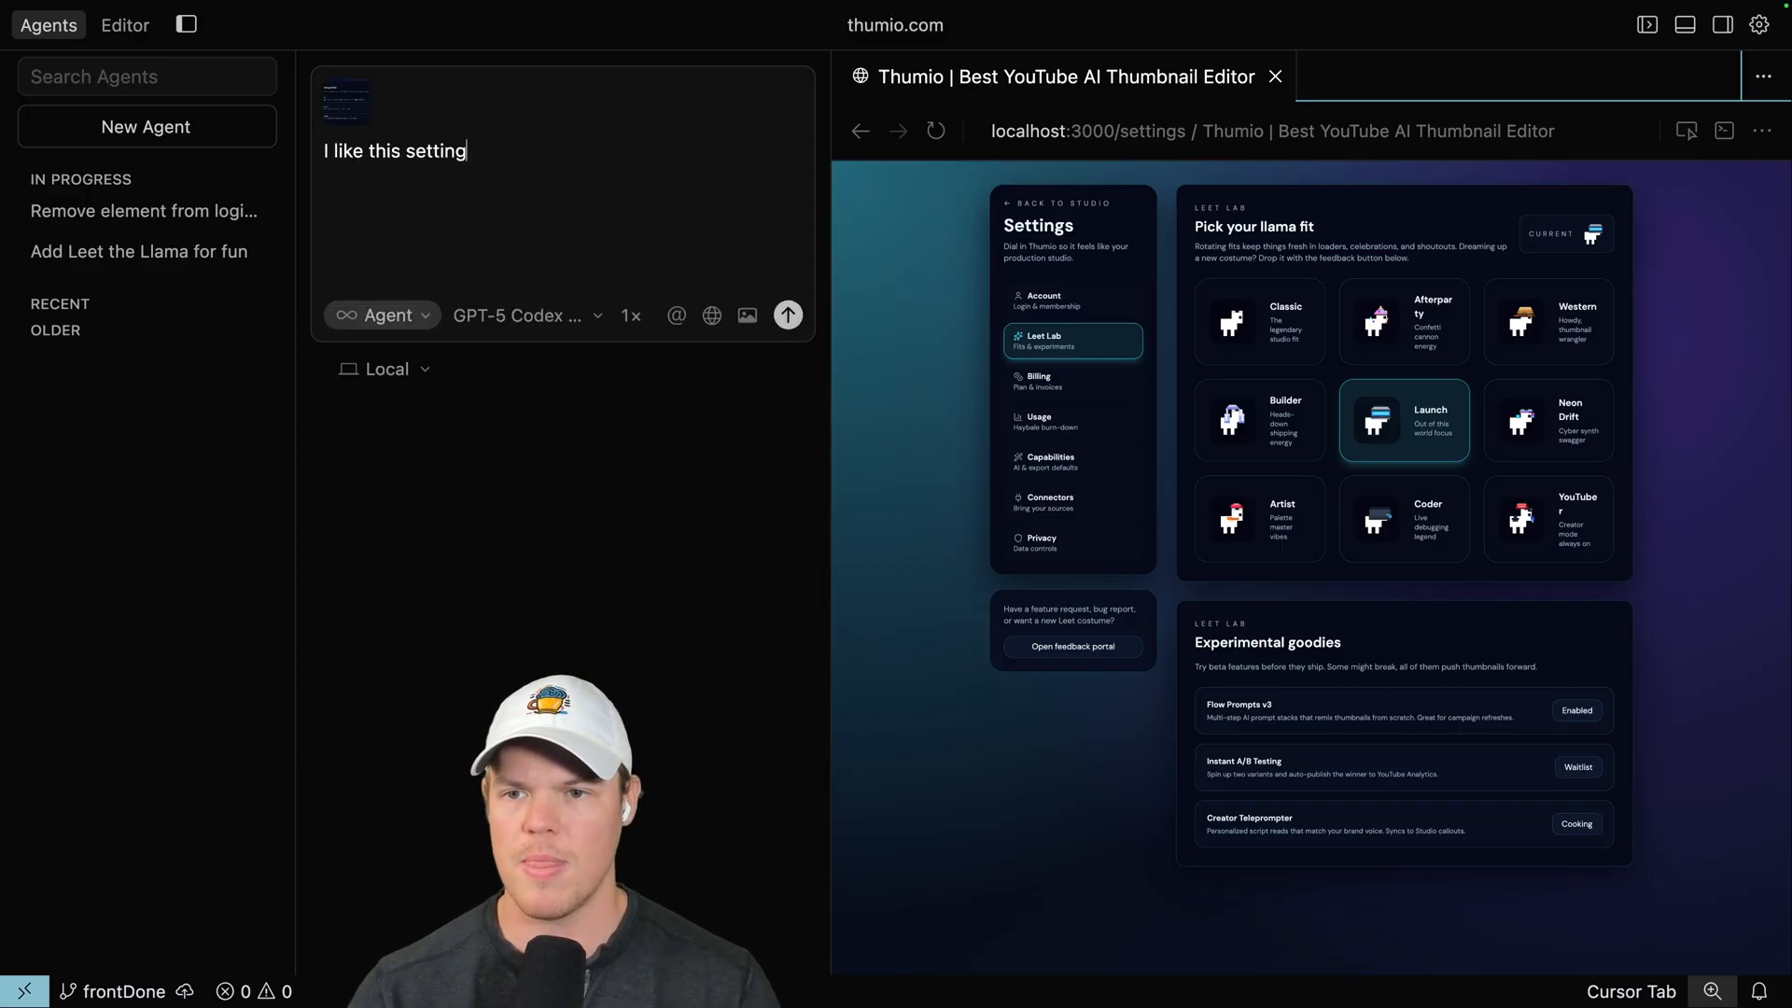
type("but can add a")
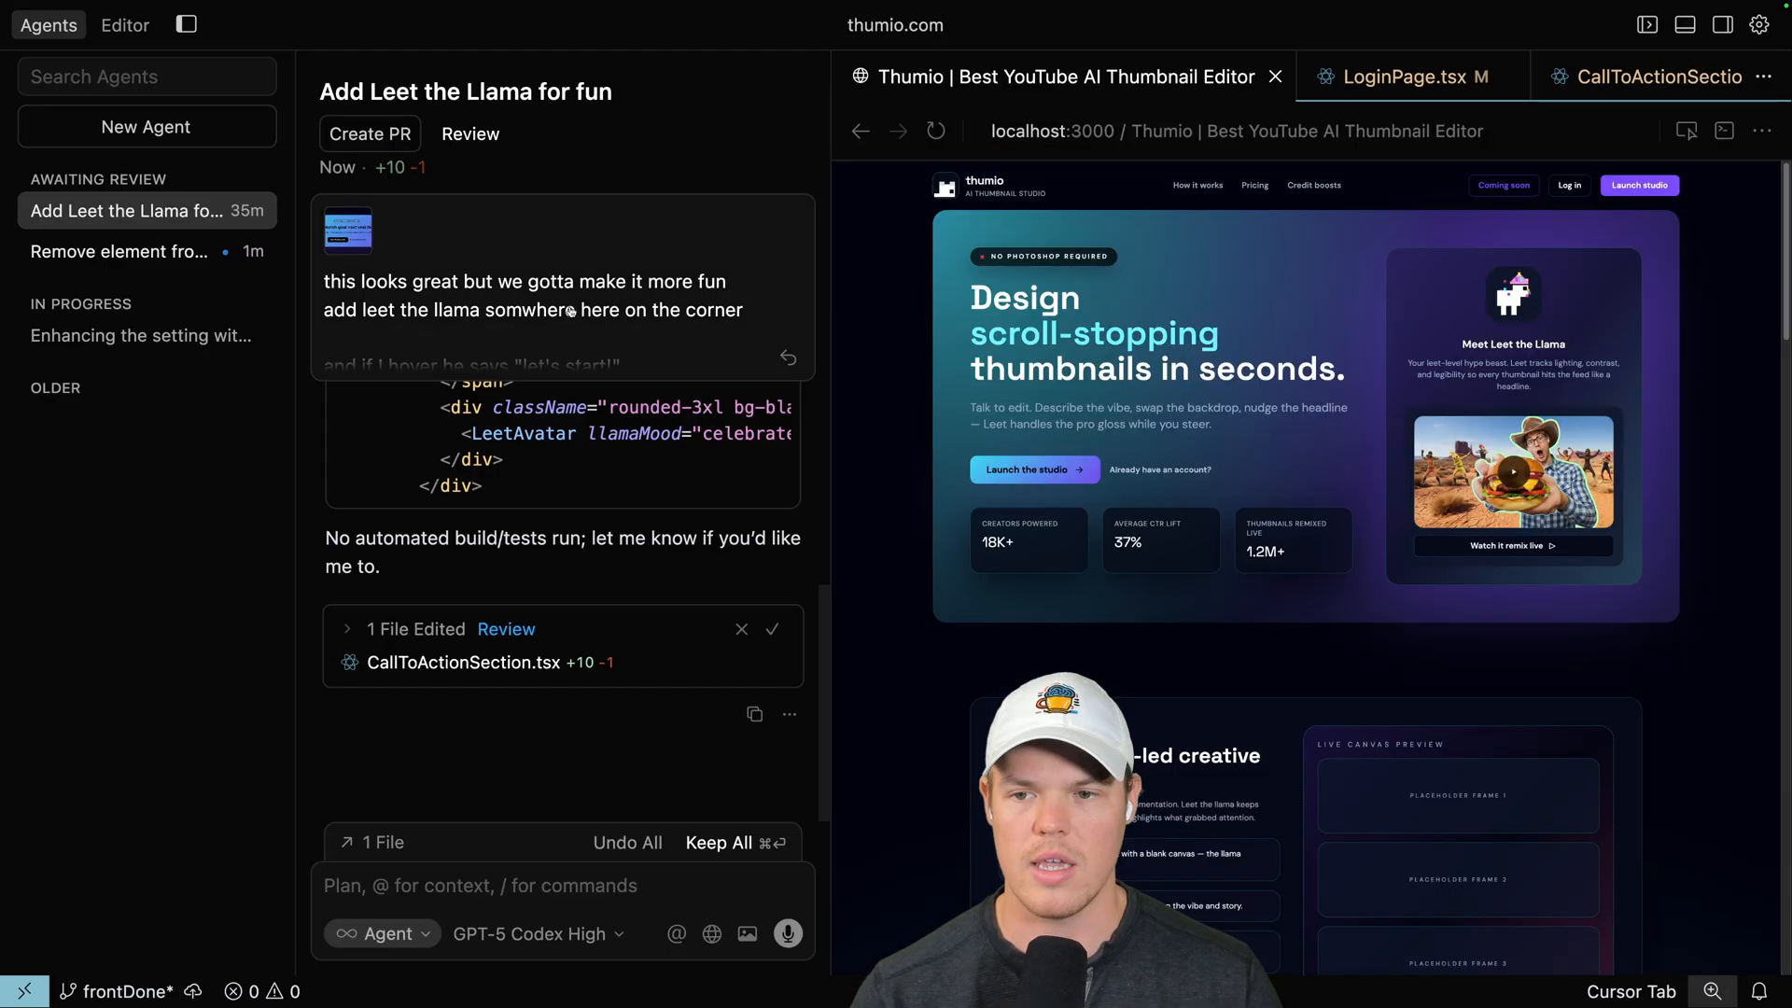
Scroll down the llama agent chat to reach the follow-up composer.
scroll("down", 3)
type("make it look more like this one that says yummy packs")
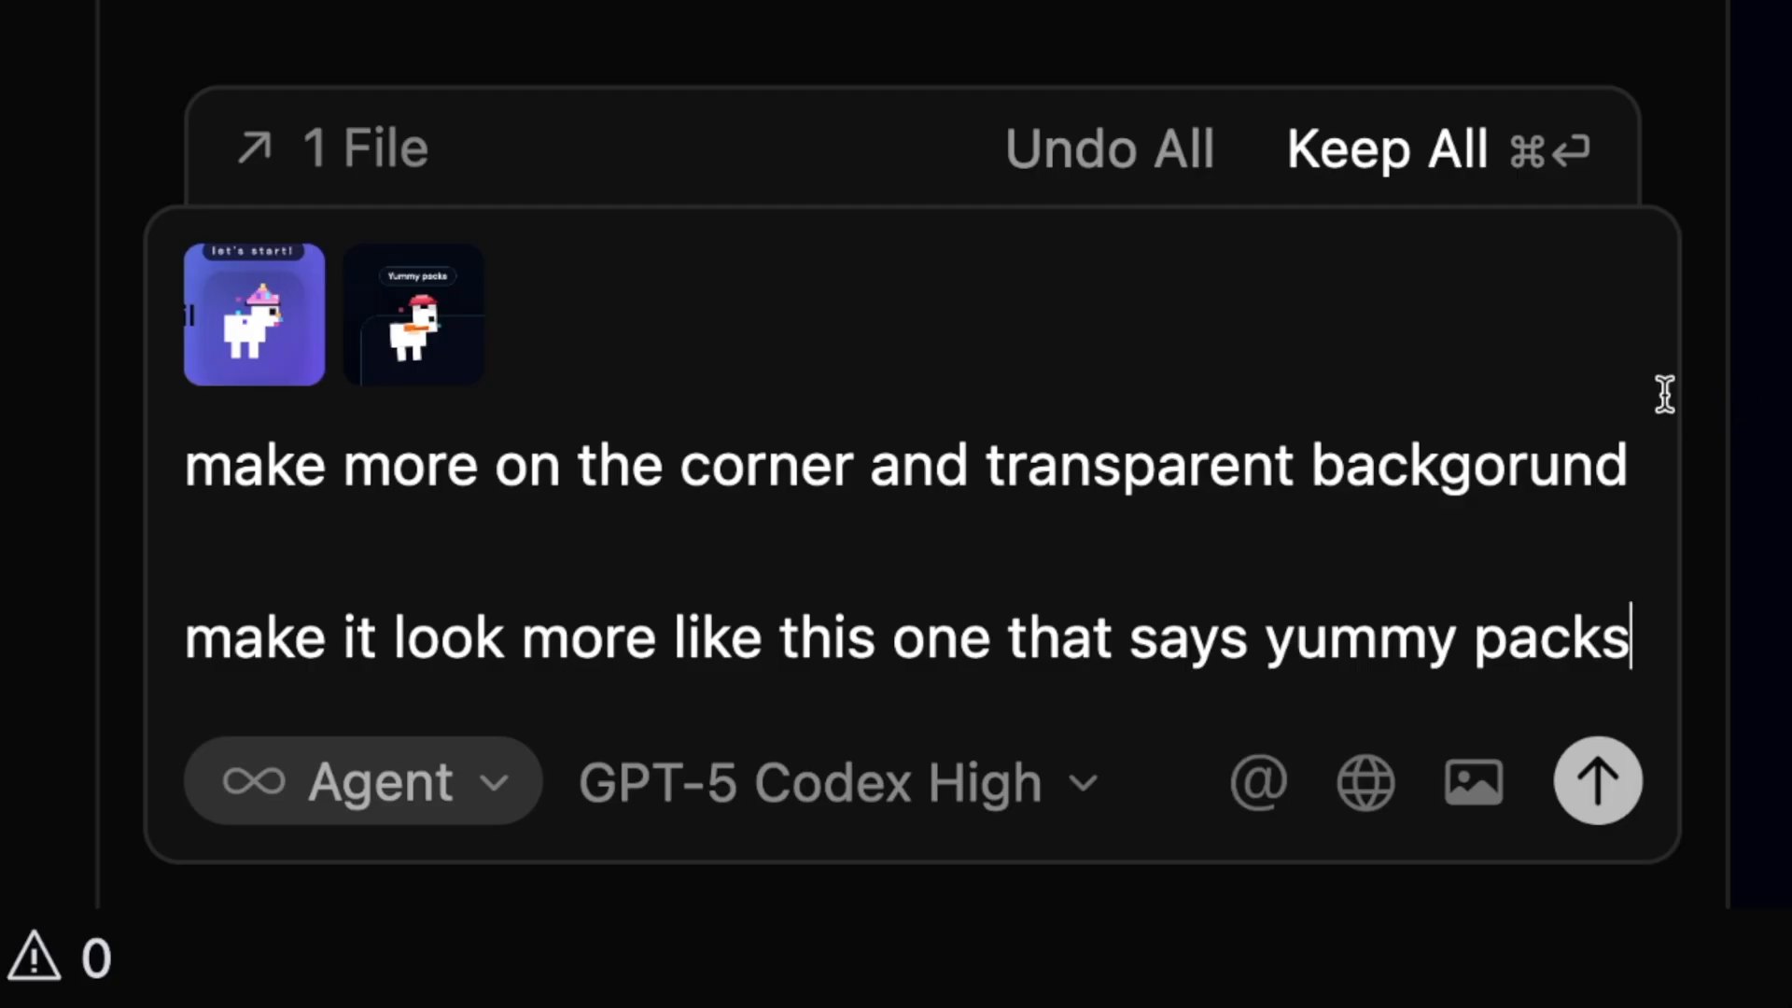
mouse_move(1310, 539)
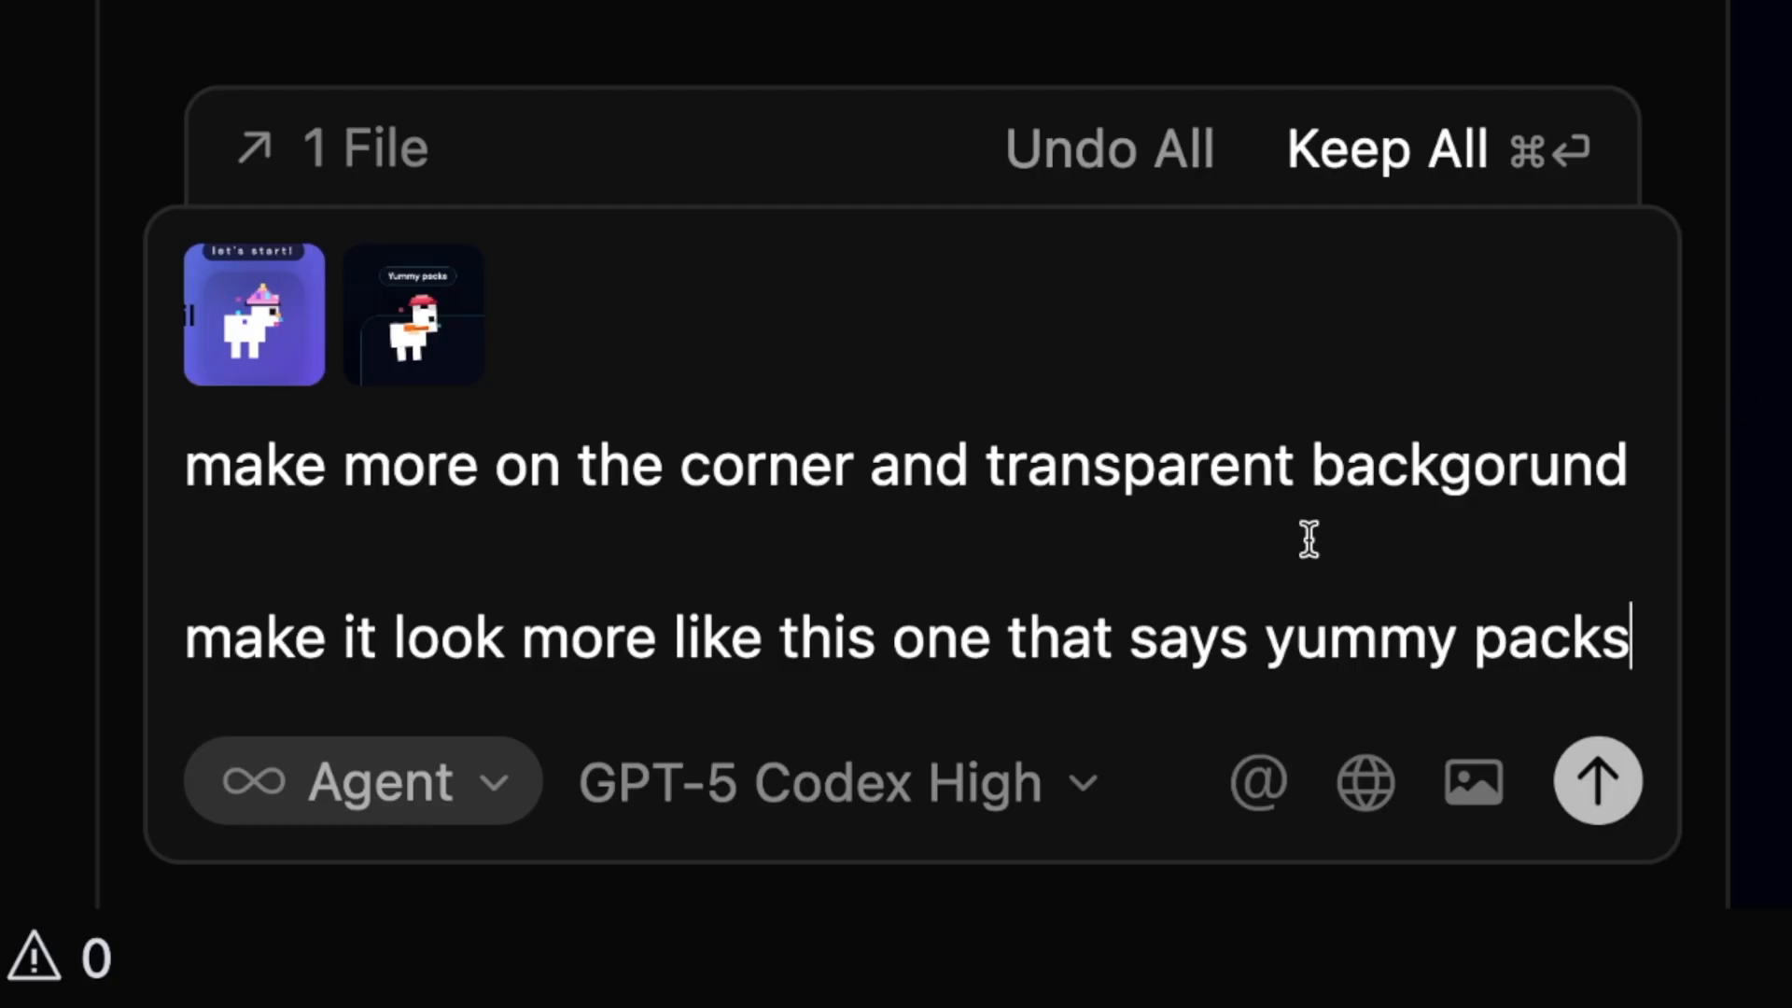
mouse_move(1545, 672)
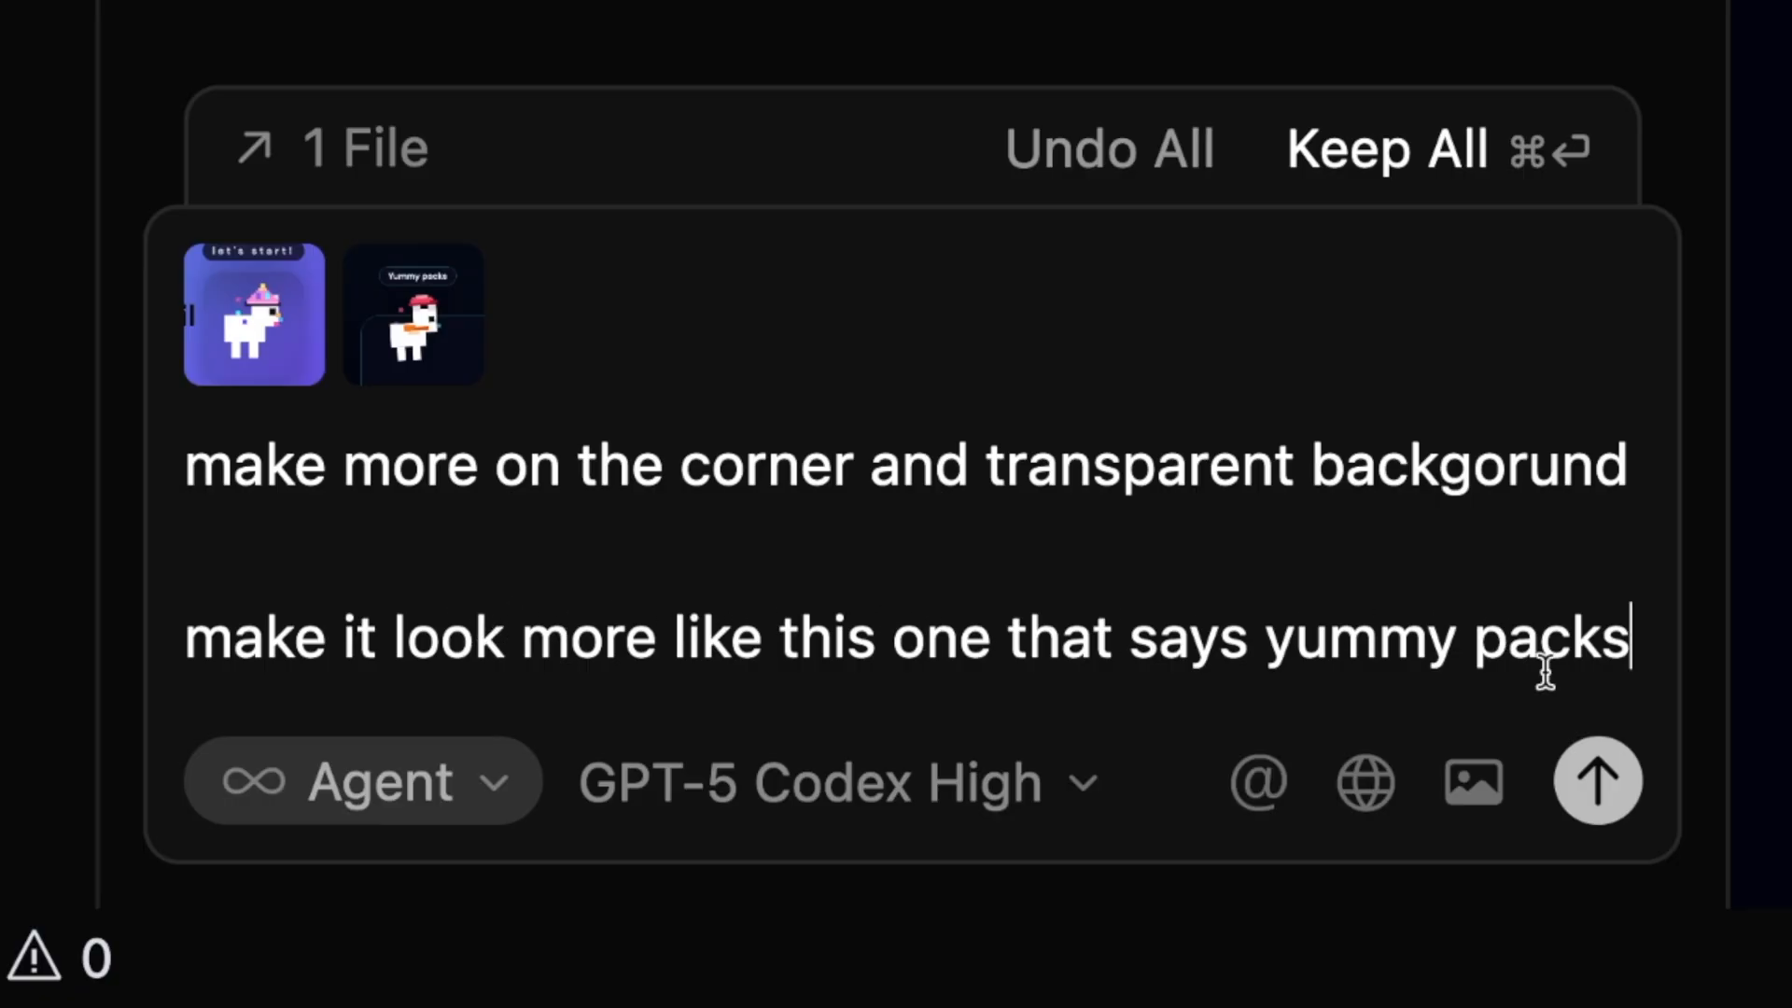
Send the corner/transparent-background follow-up and switch to the login-page agent's finished result.
left_click(1597, 780)
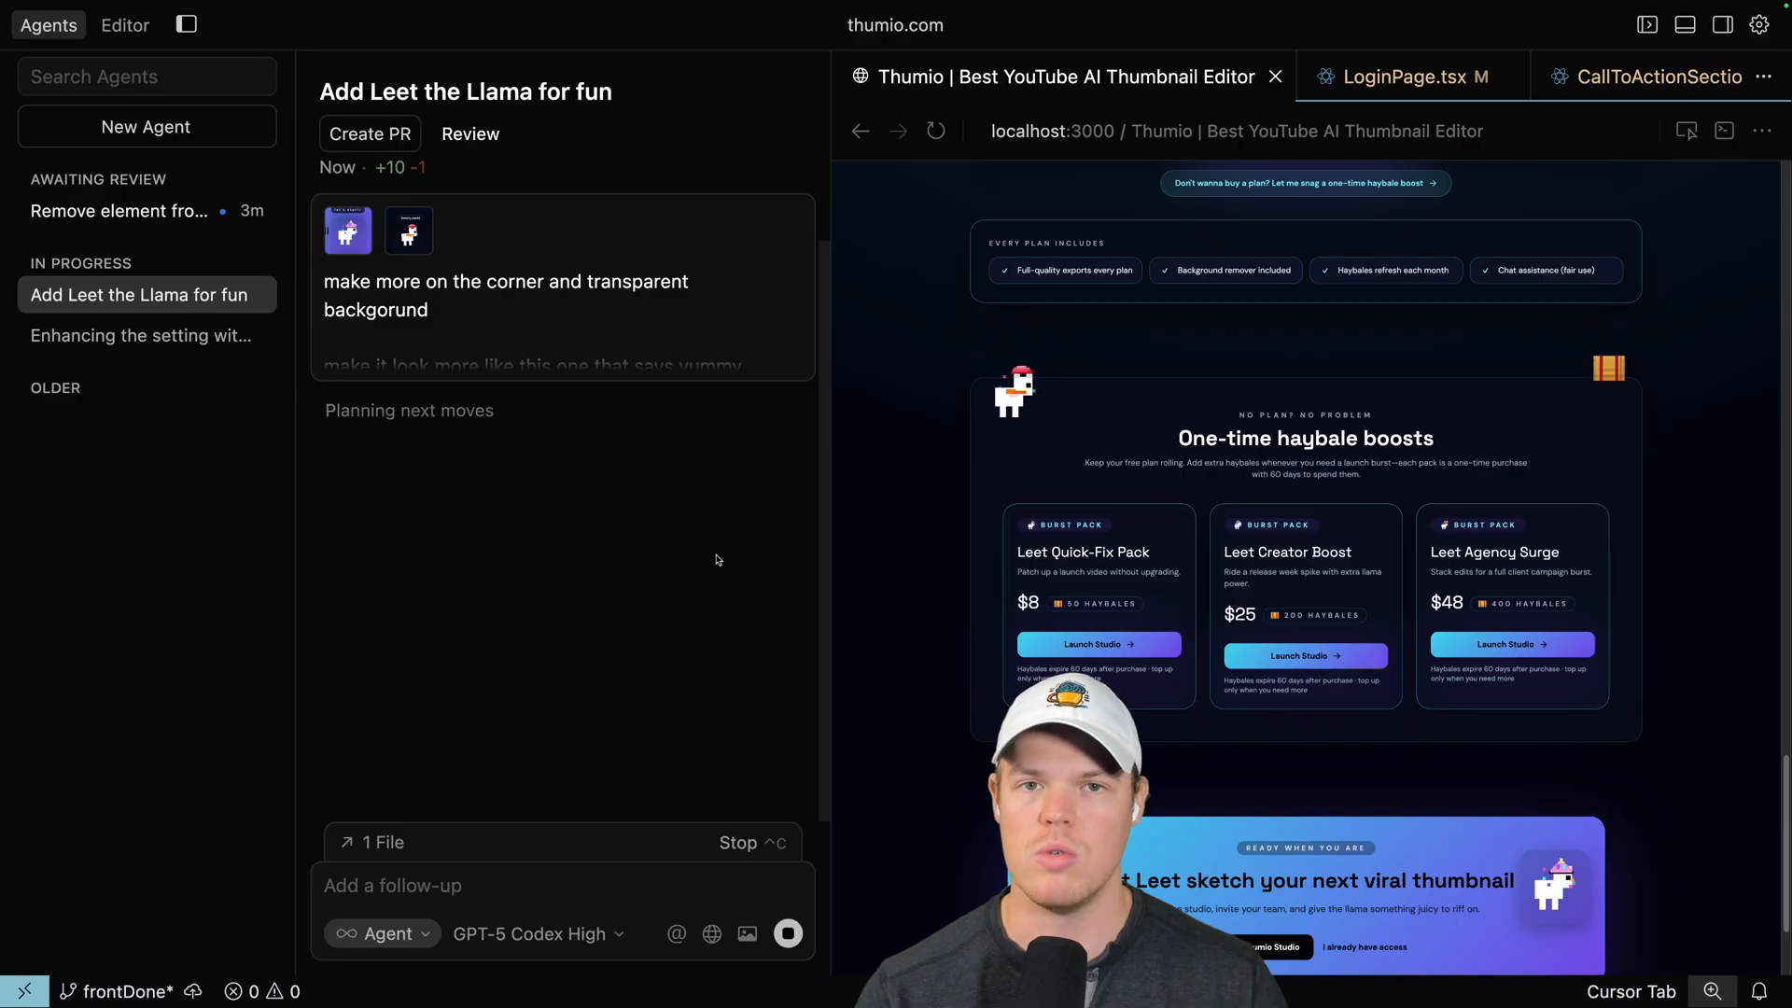
mouse_move(754, 429)
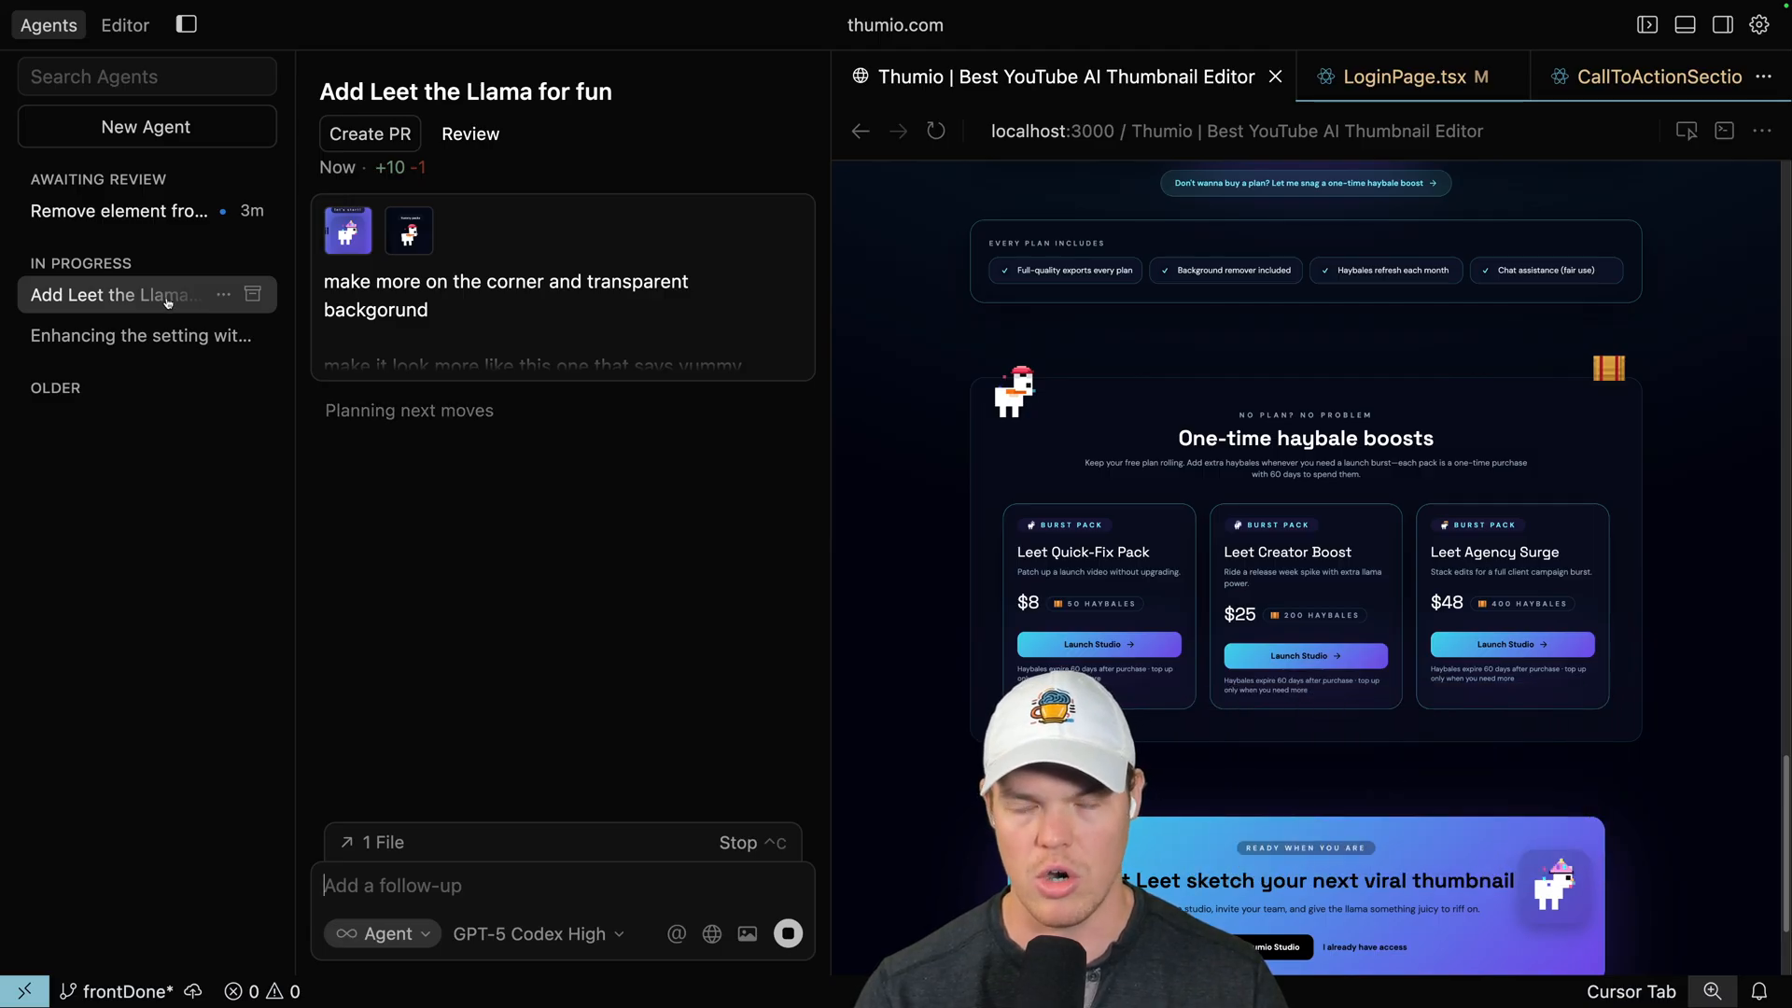
left_click(120, 211)
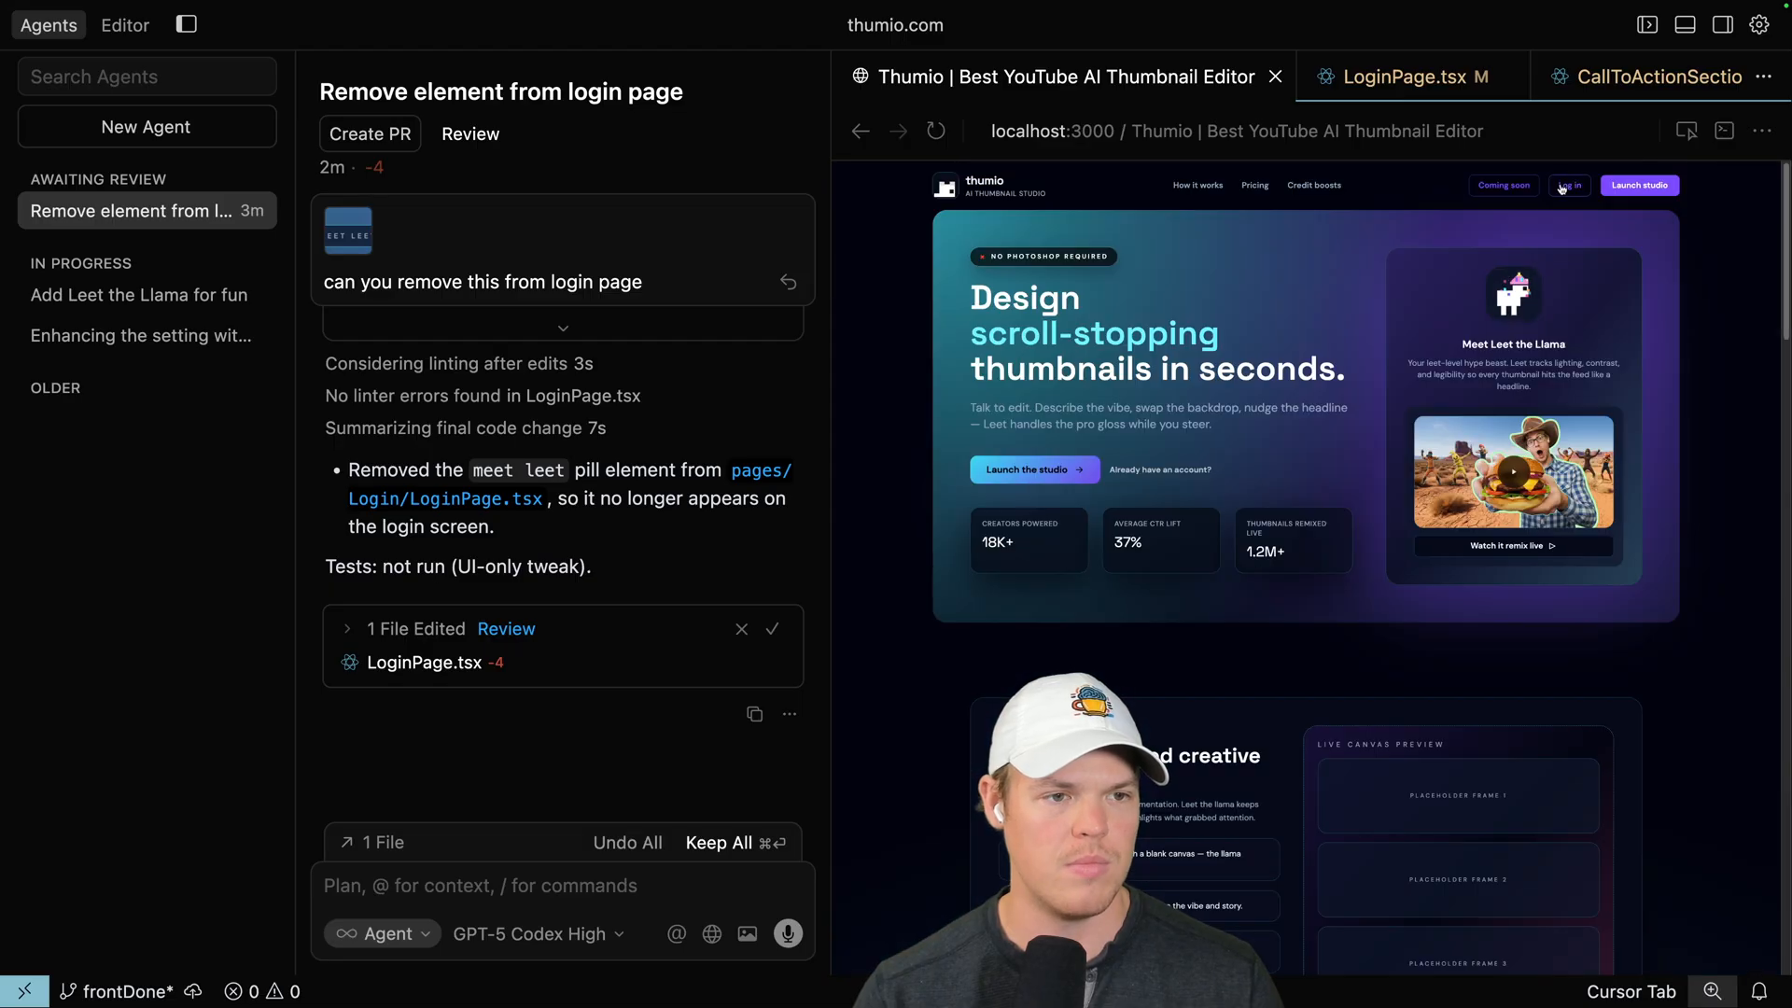
left_click(1570, 184)
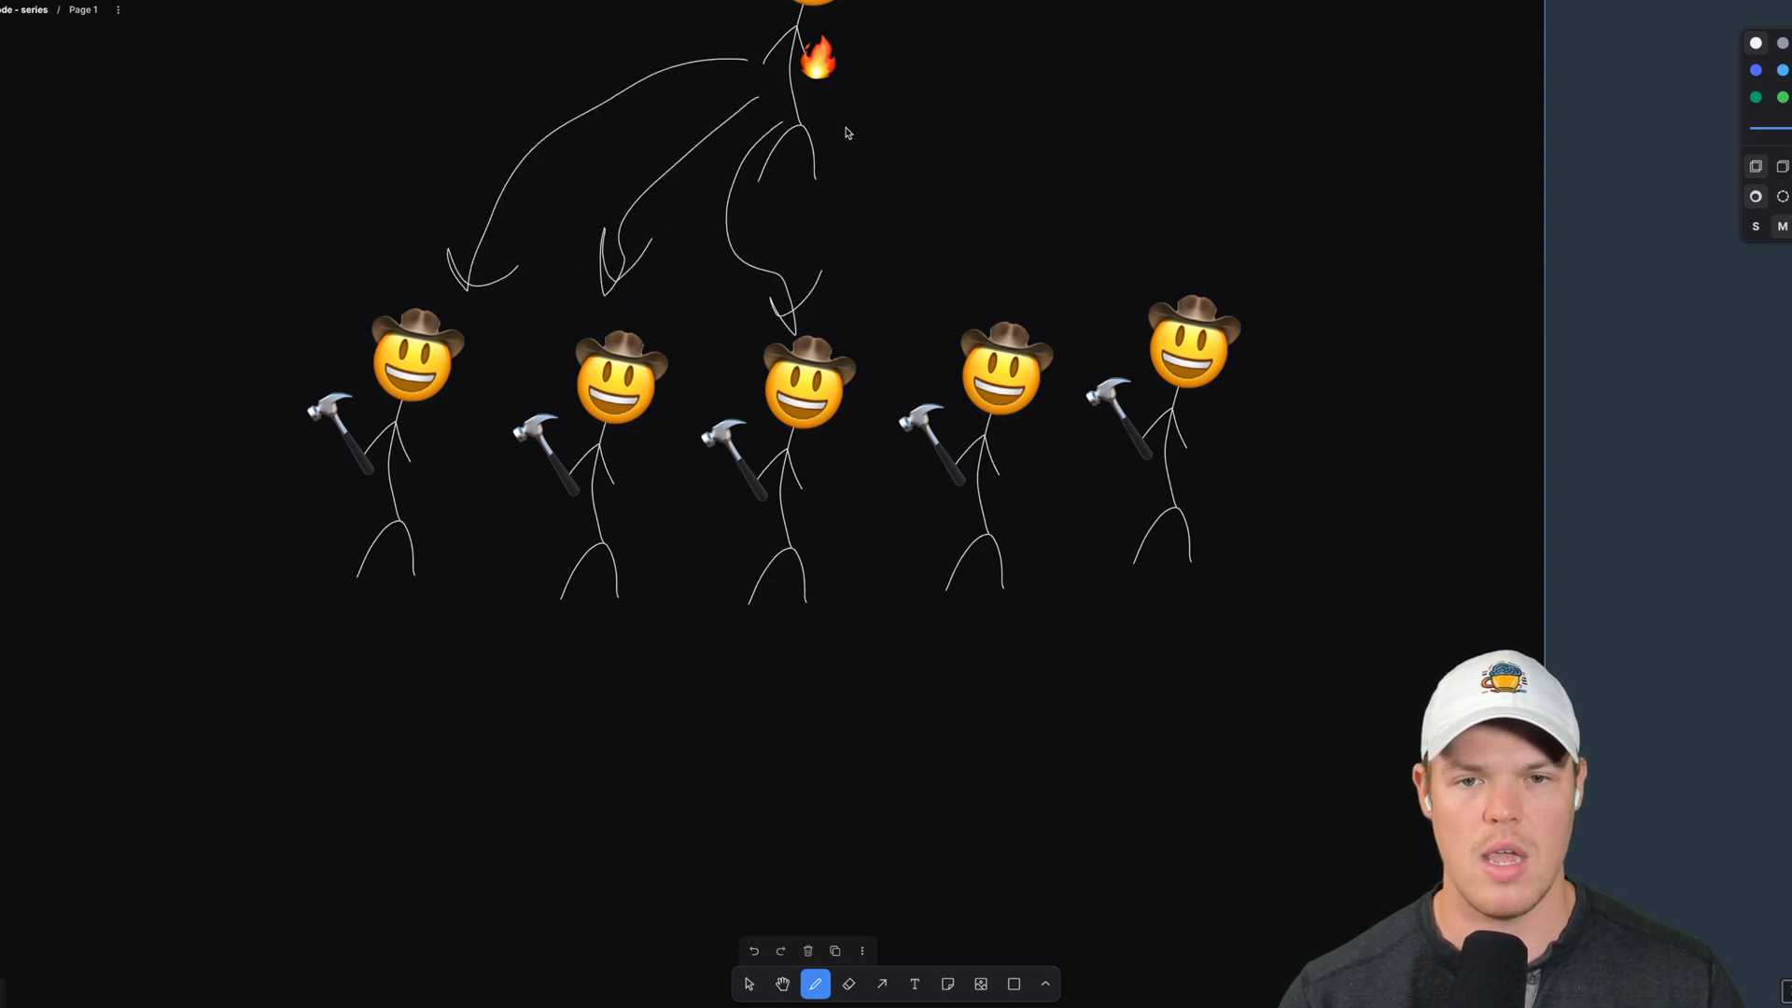
Draw another arrow from the lead figure to a worker and place the 'sprint' label.
left_click_drag(845, 131, 1222, 227)
type("sprint")
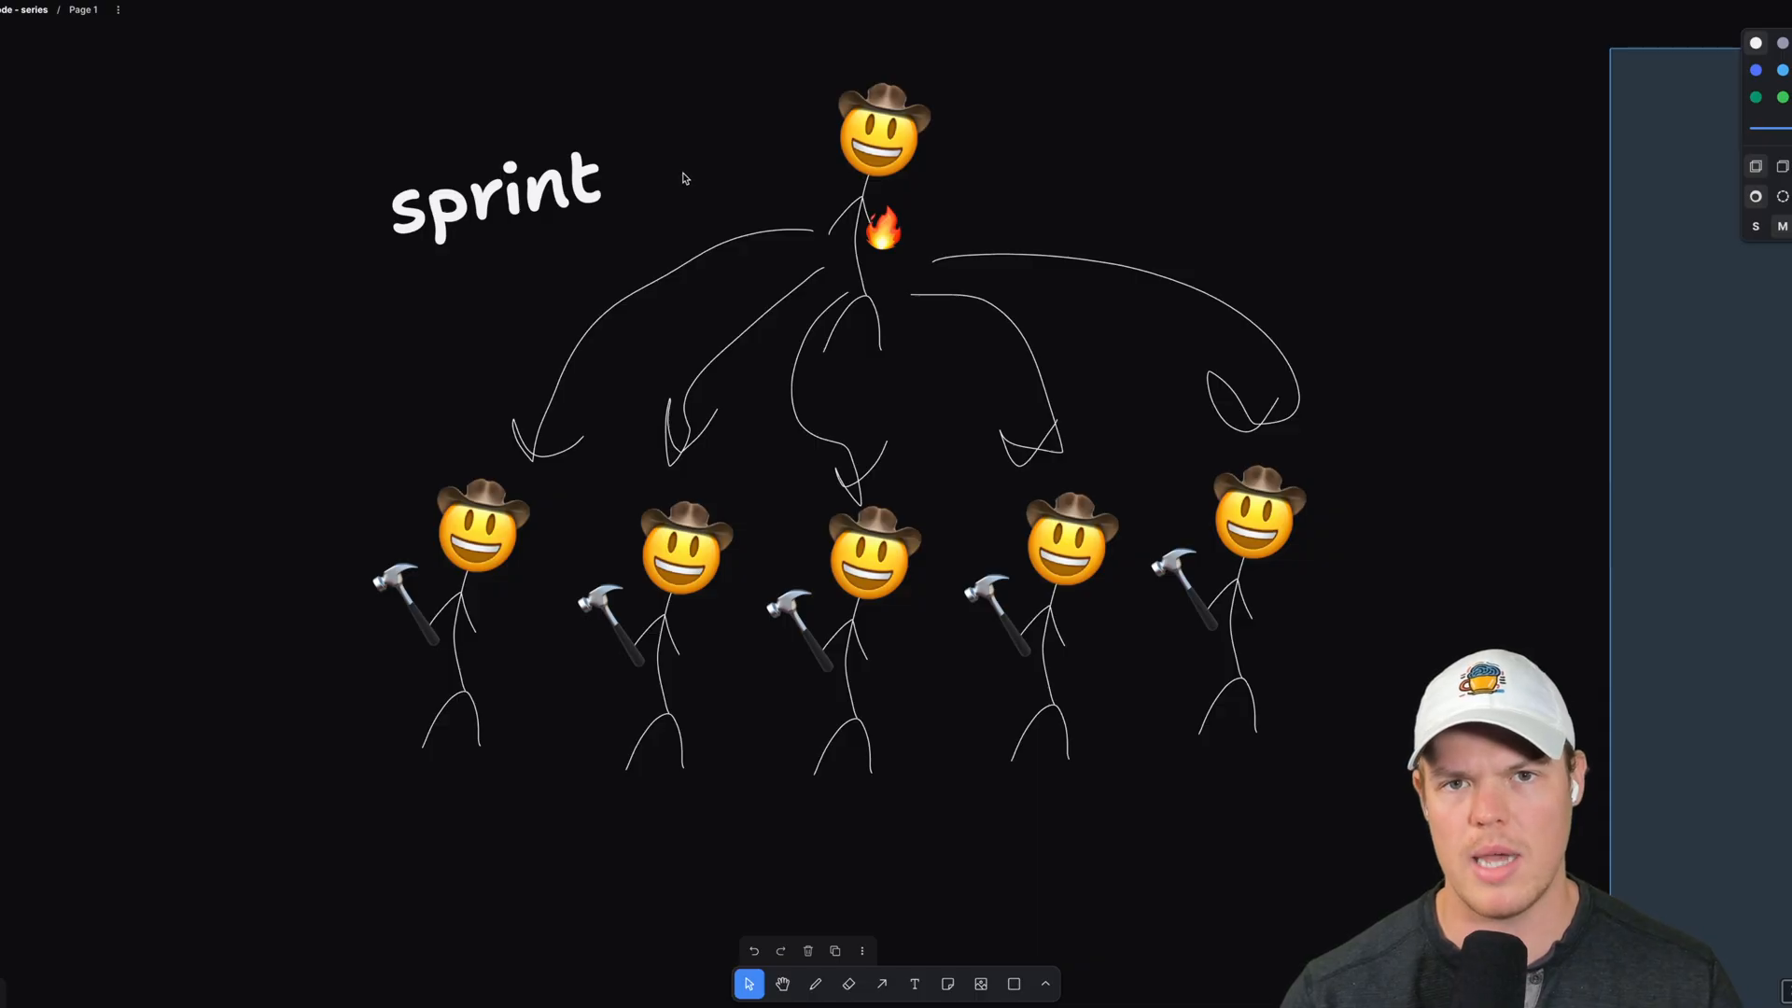
left_click(492, 200)
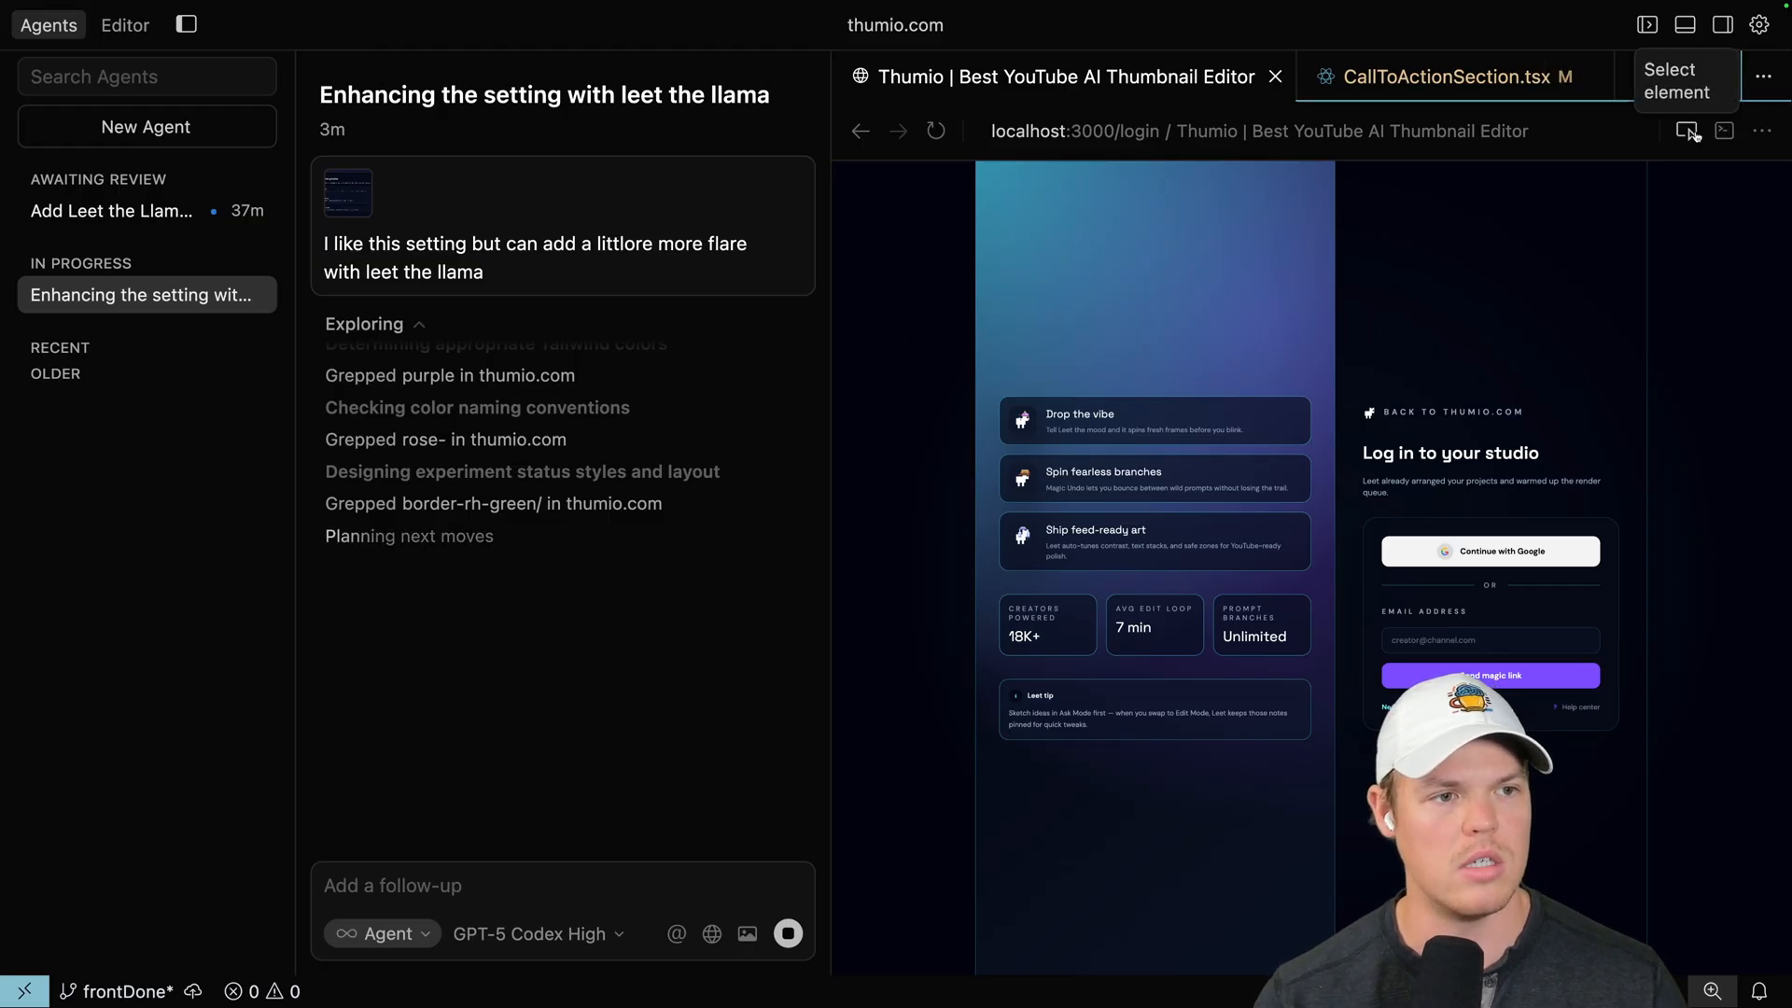
mouse_move(1564, 515)
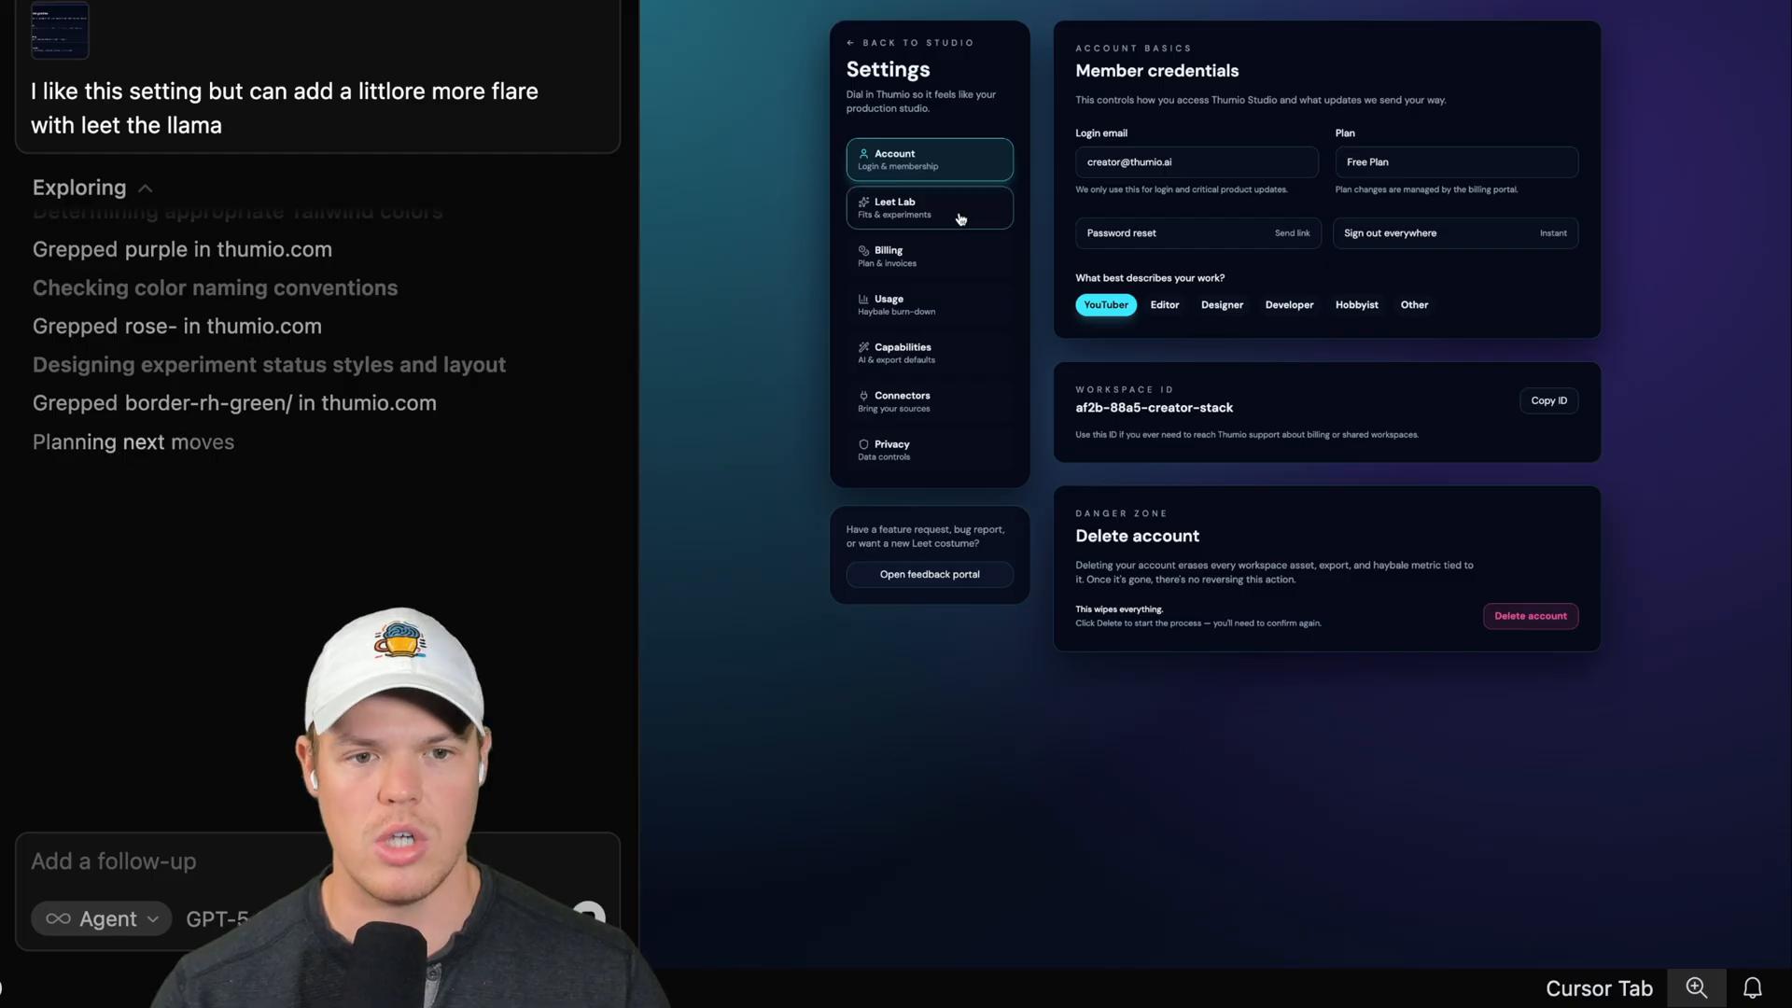
Browse the settings preview through the Privacy and Account sections.
left_click(927, 450)
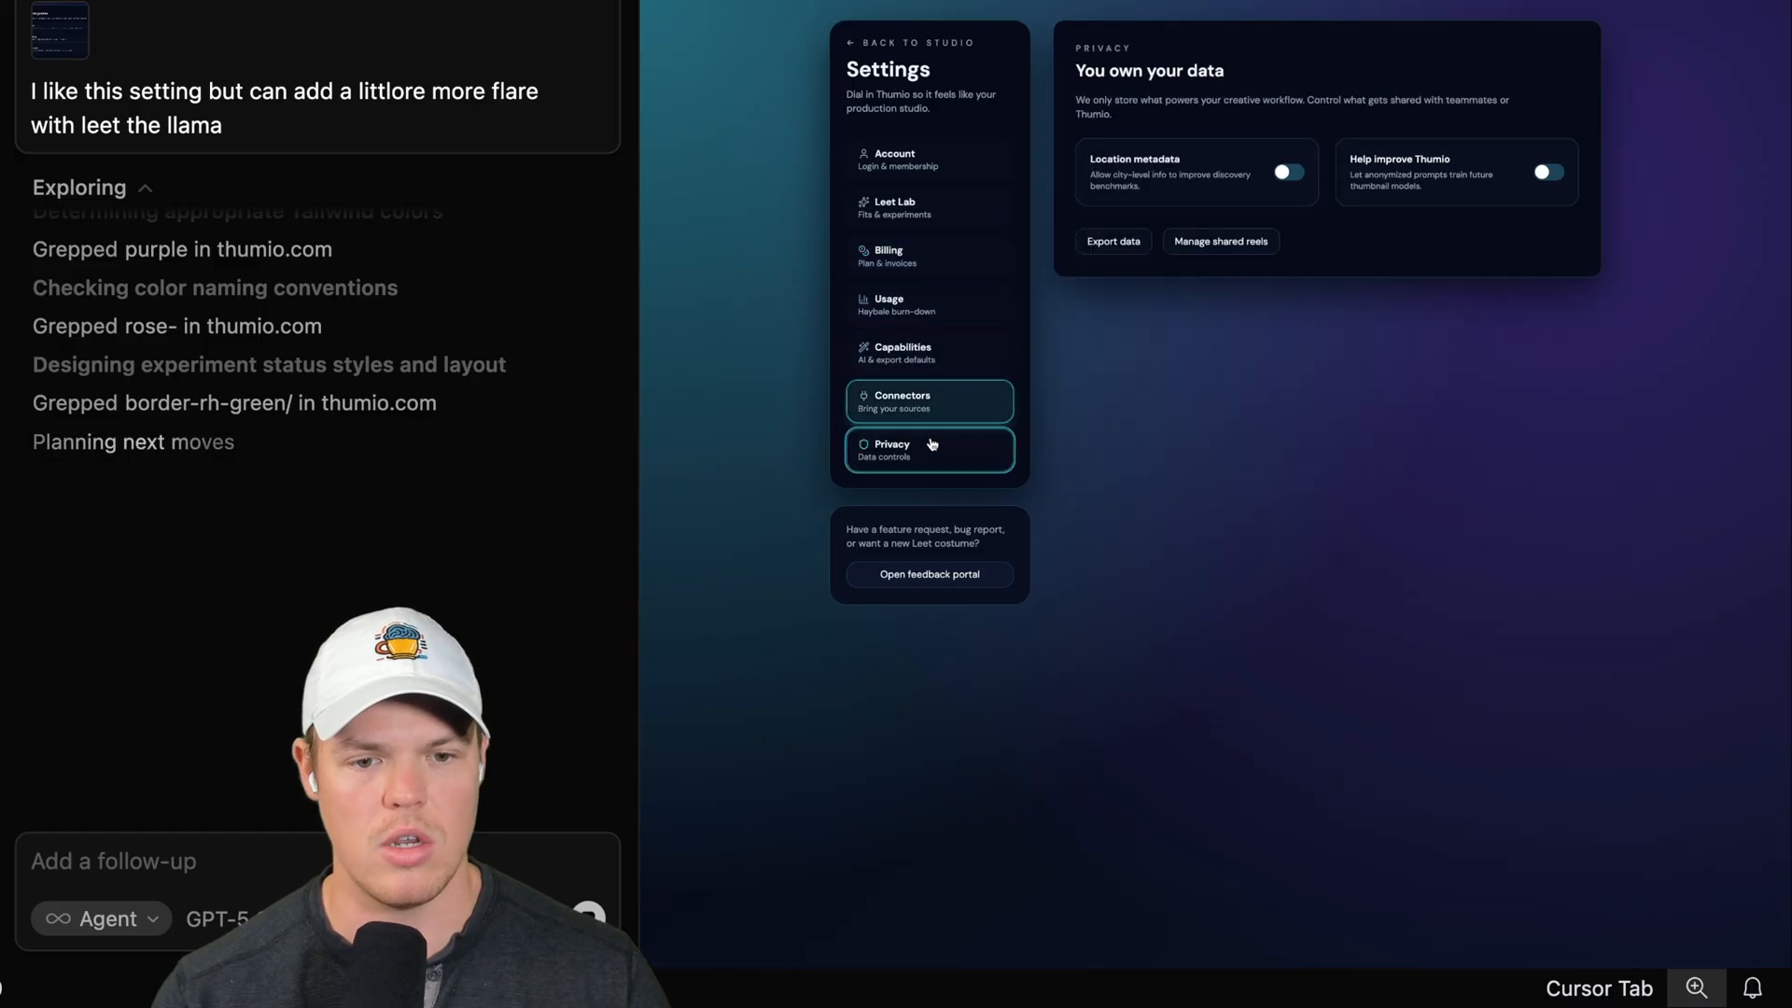
left_click(927, 159)
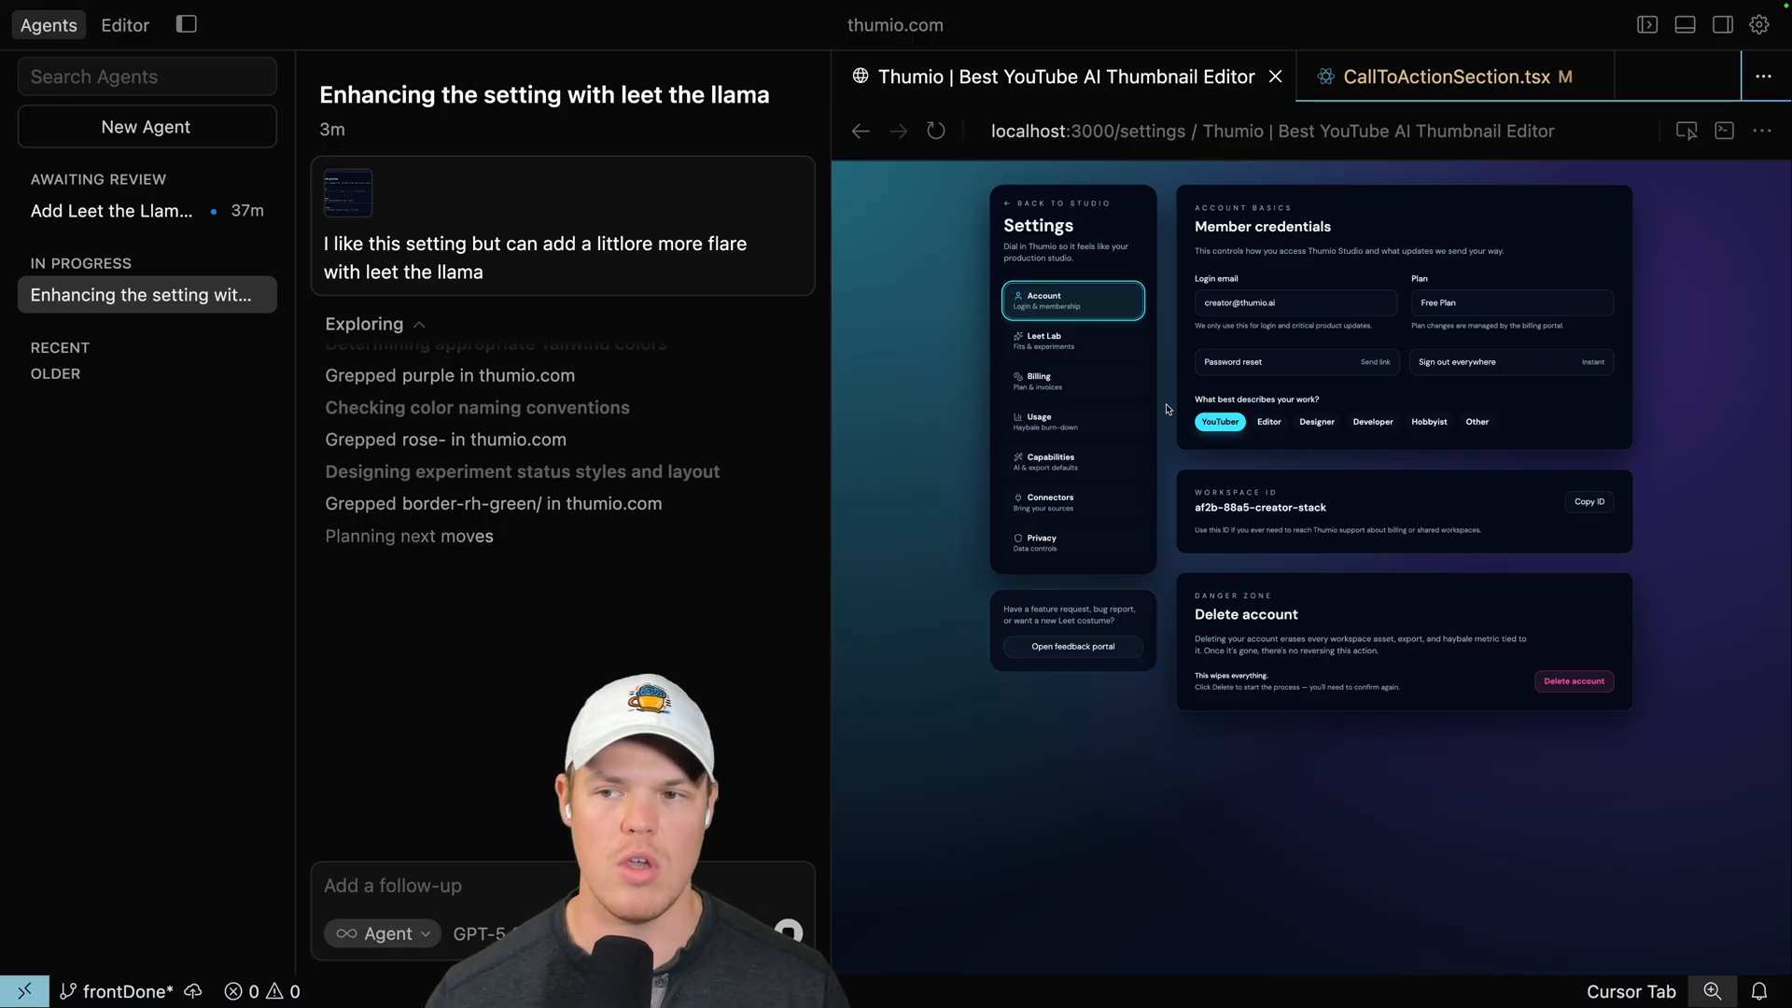
mouse_move(1126, 385)
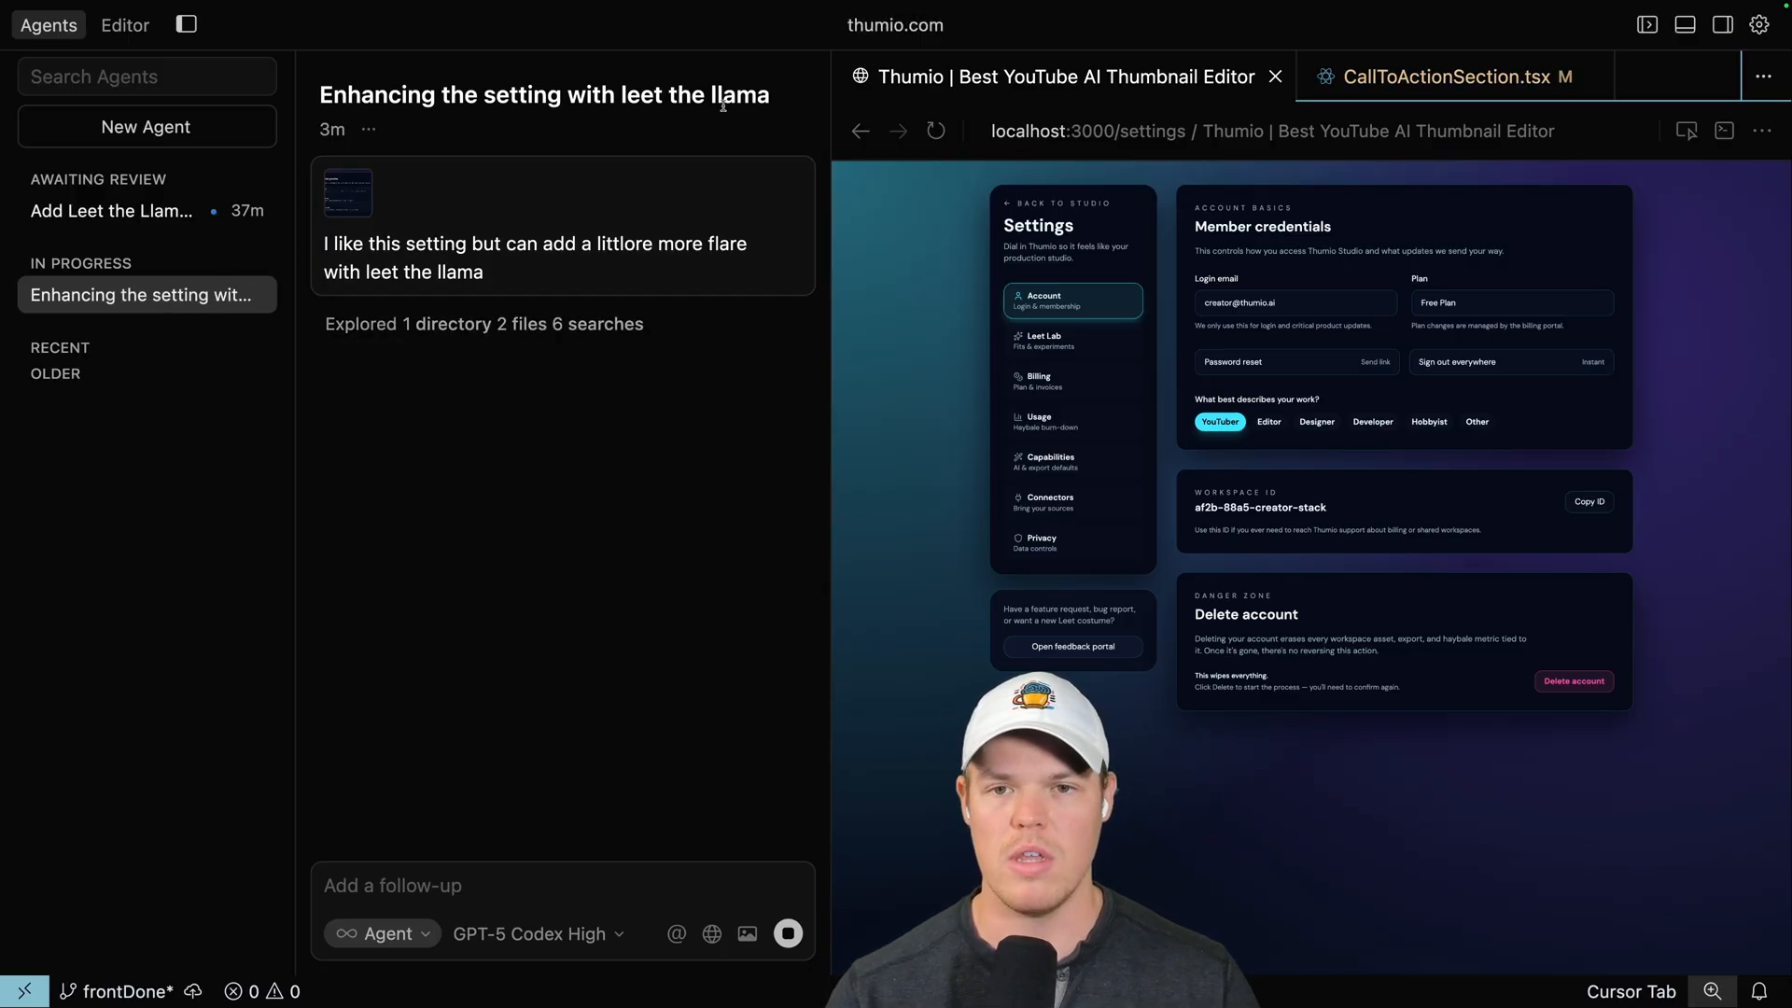
Select the 'Add Leet the Llama for fun' agent and point the preview at localhost:3000.
left_click(112, 210)
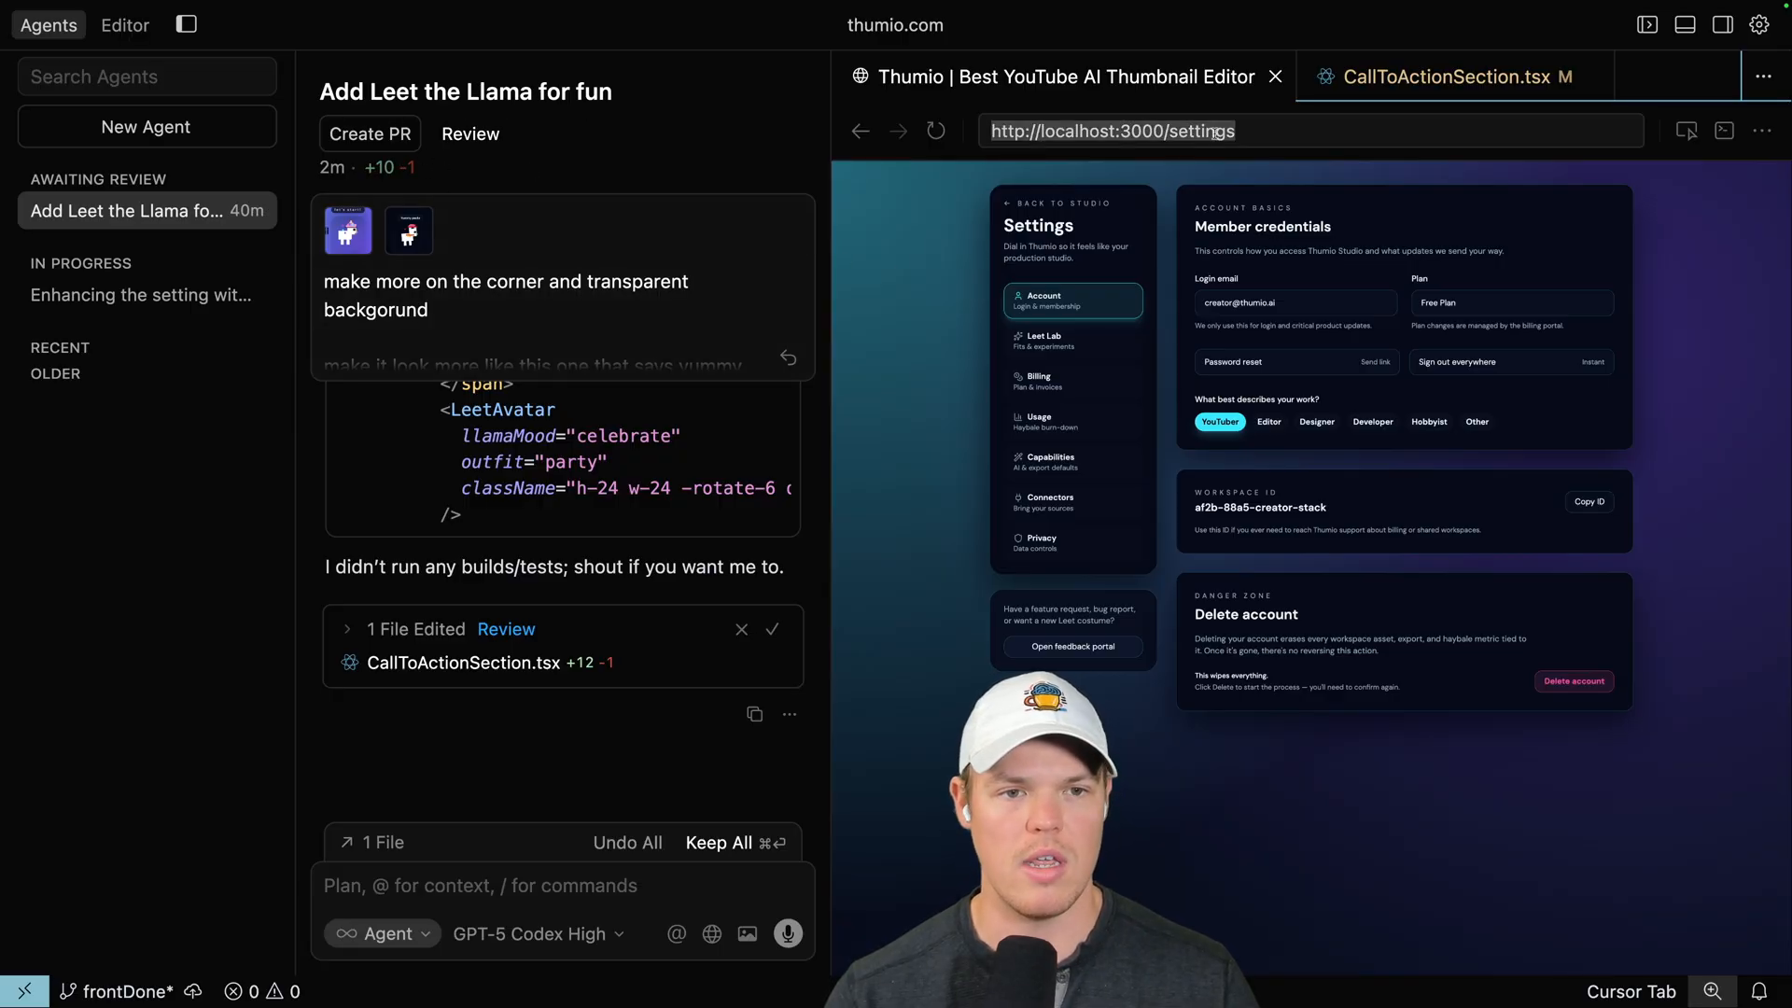
left_click(859, 130)
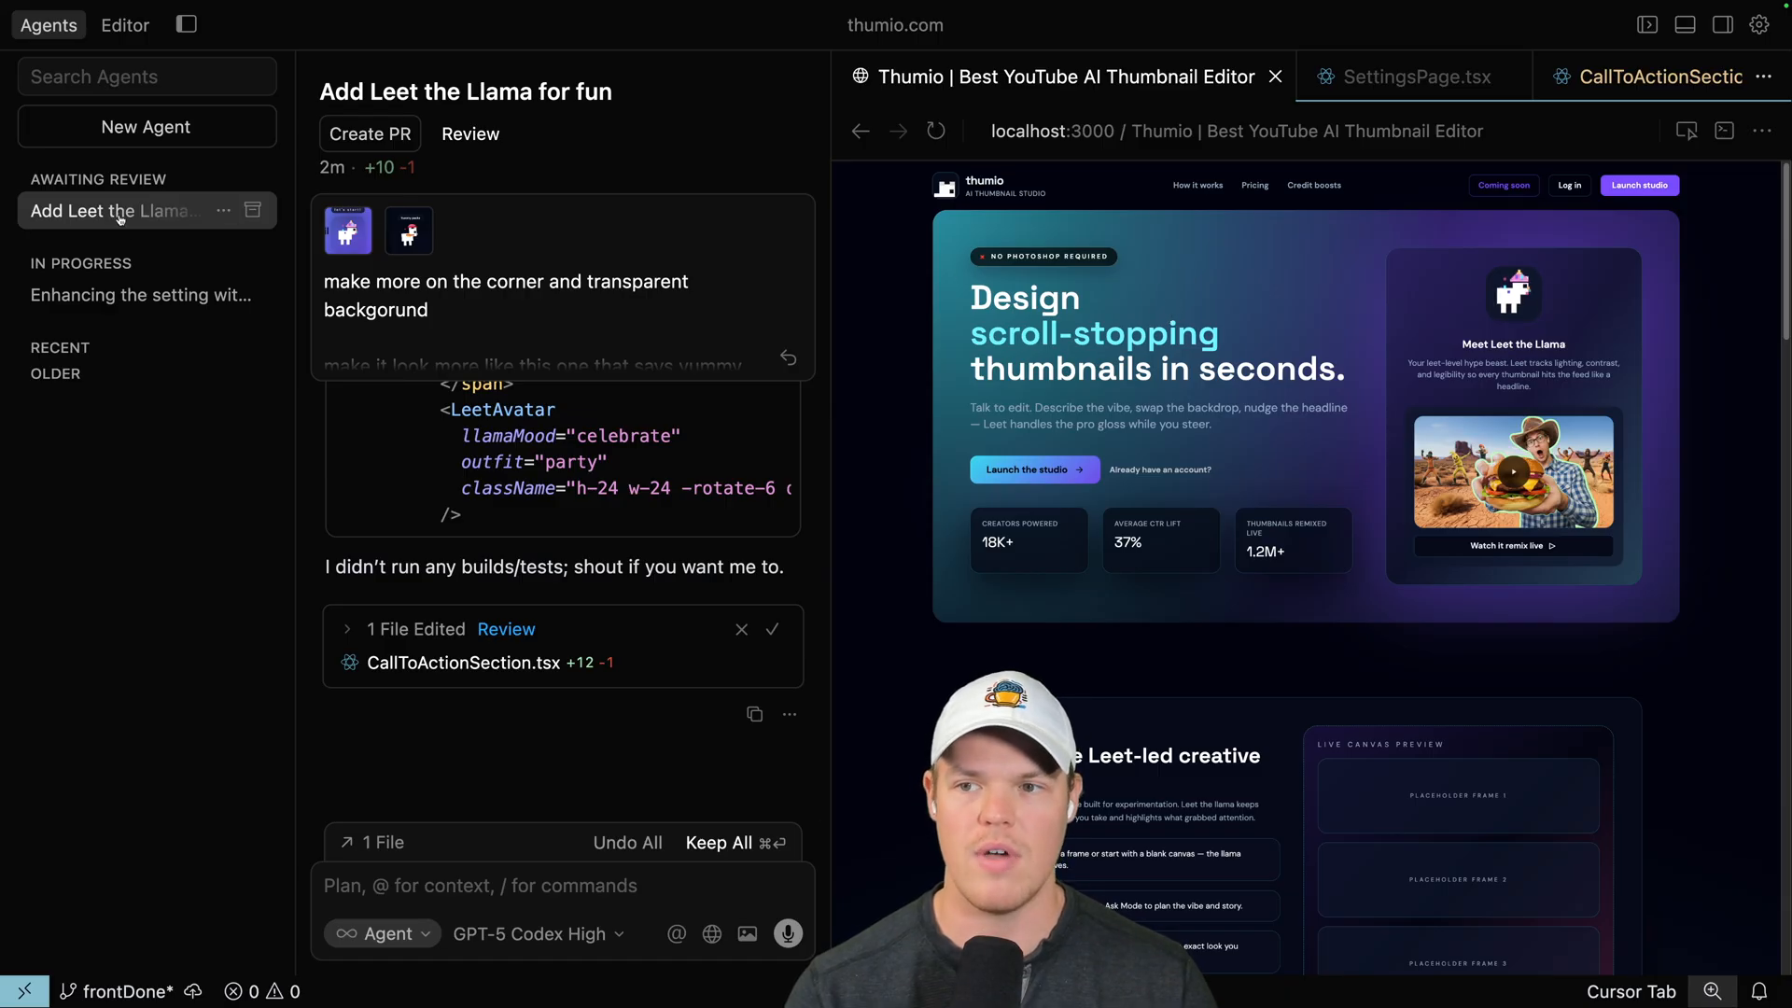
scroll("down", 3)
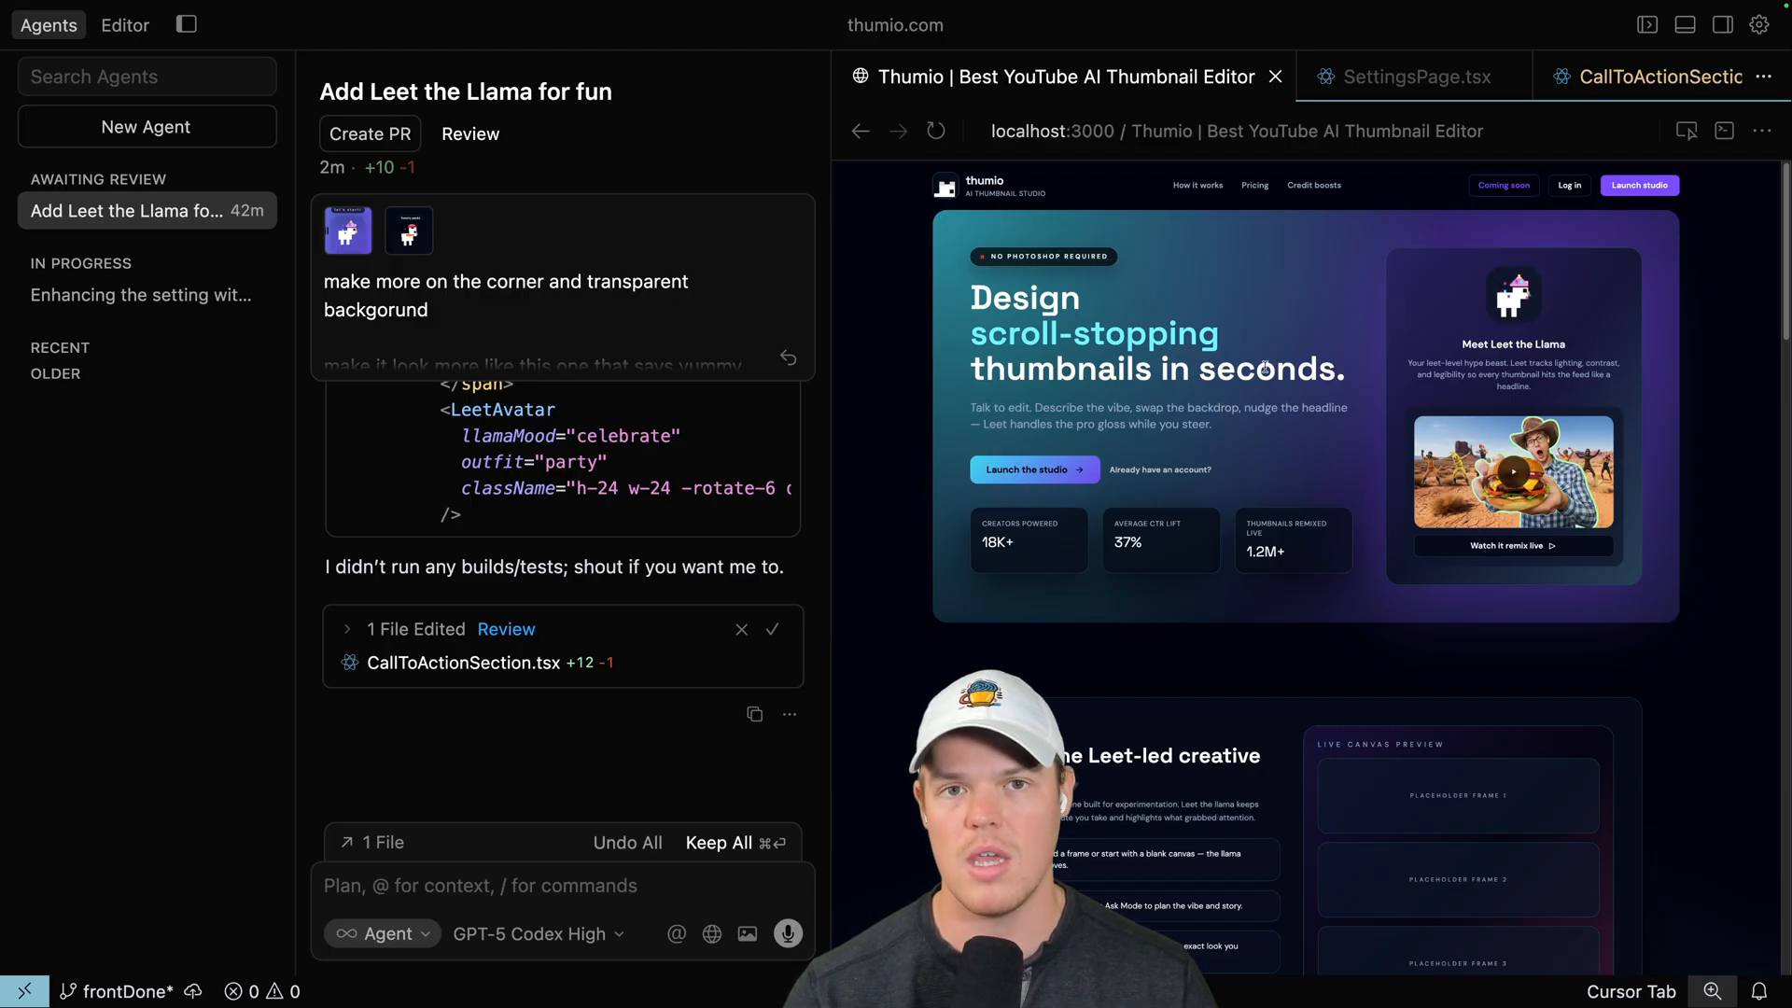
scroll("down", 3)
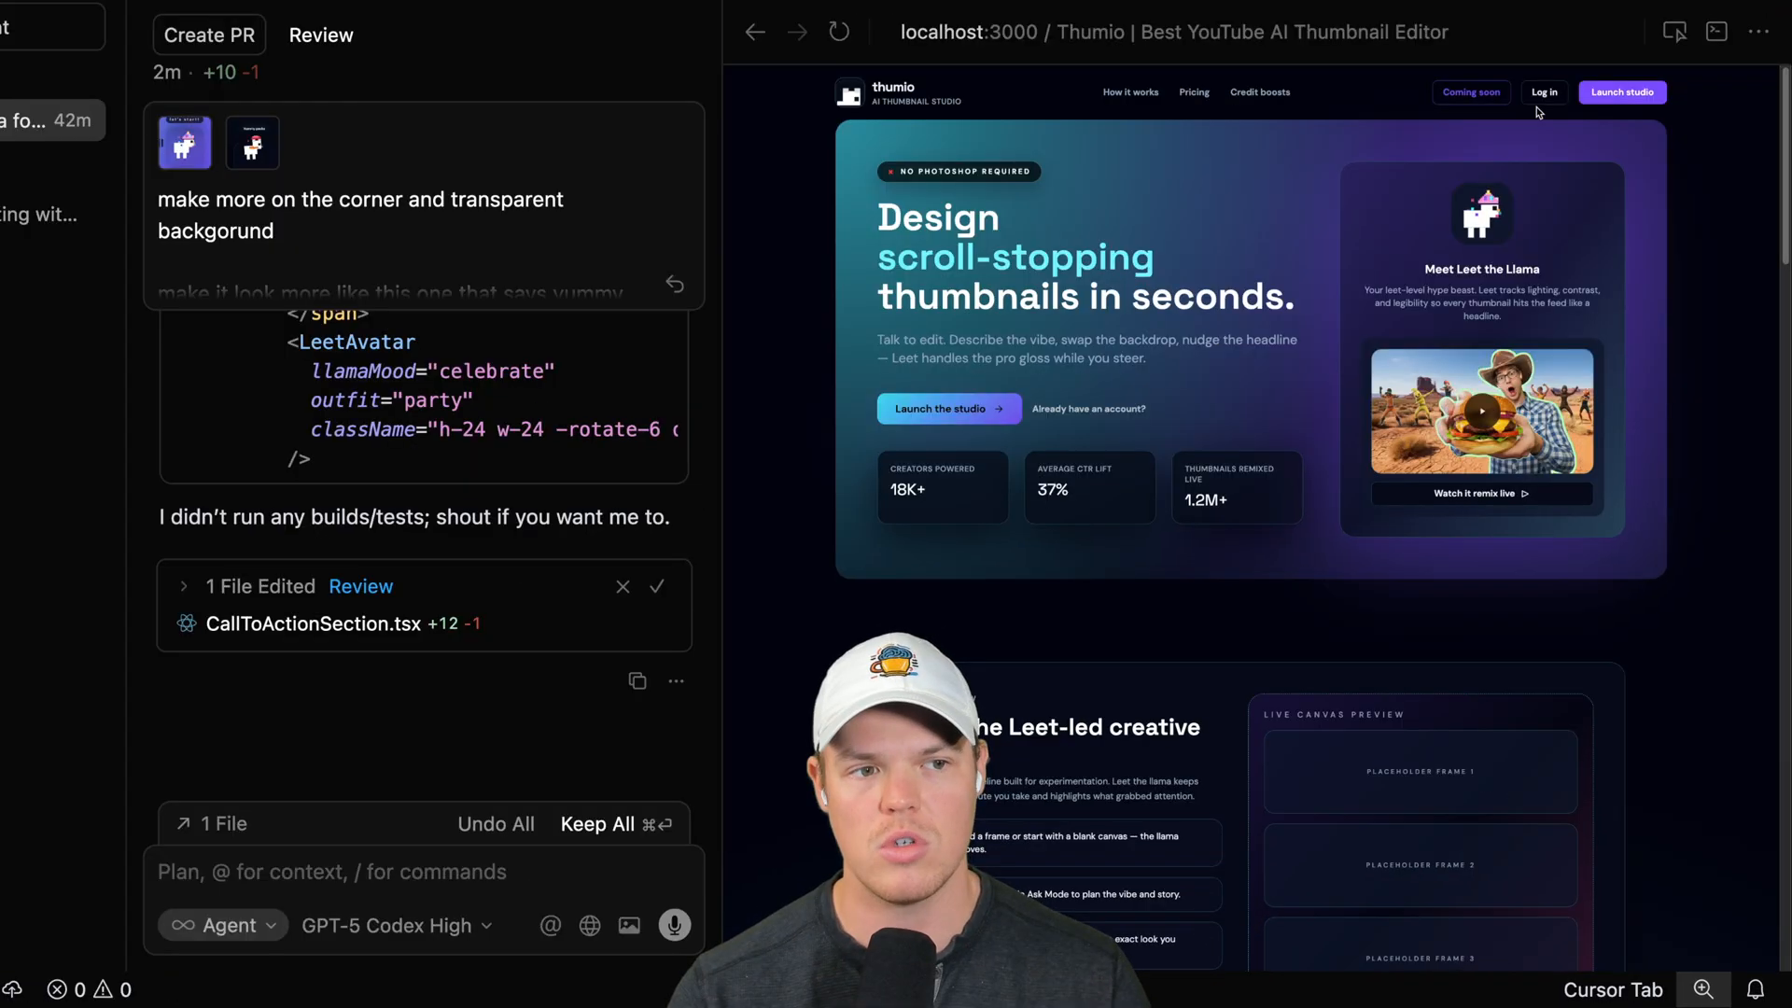
mouse_move(1243, 198)
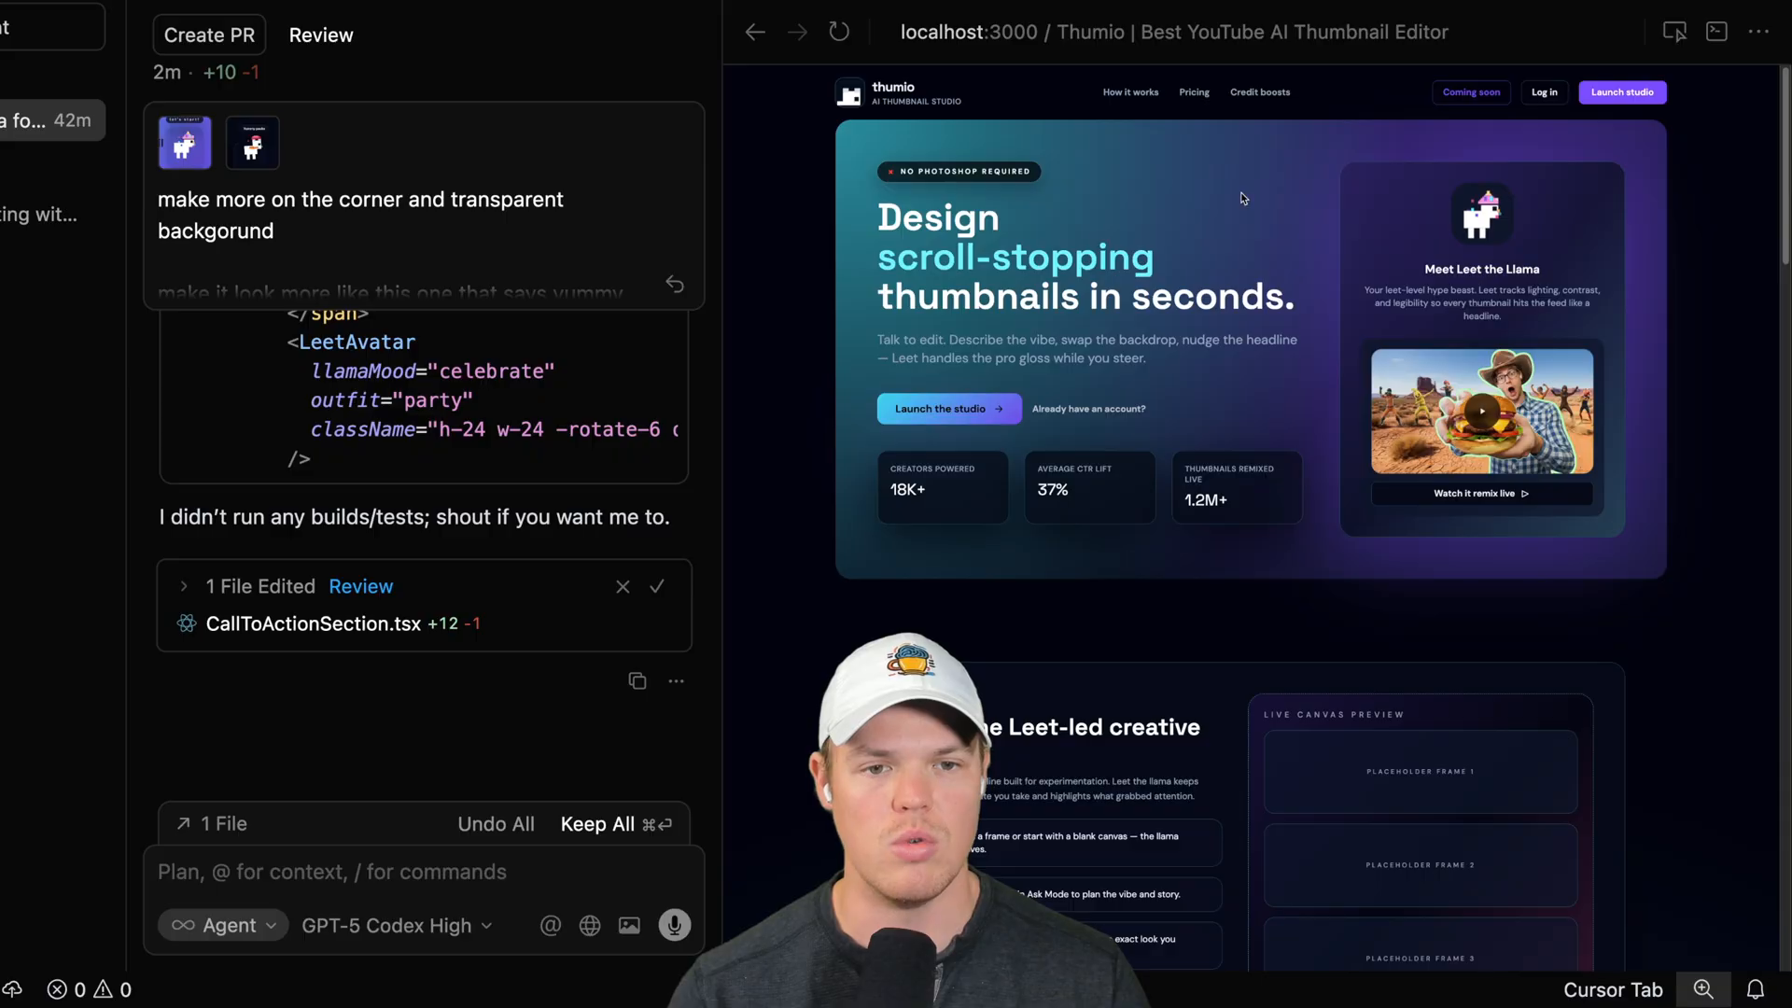
left_click(1541, 94)
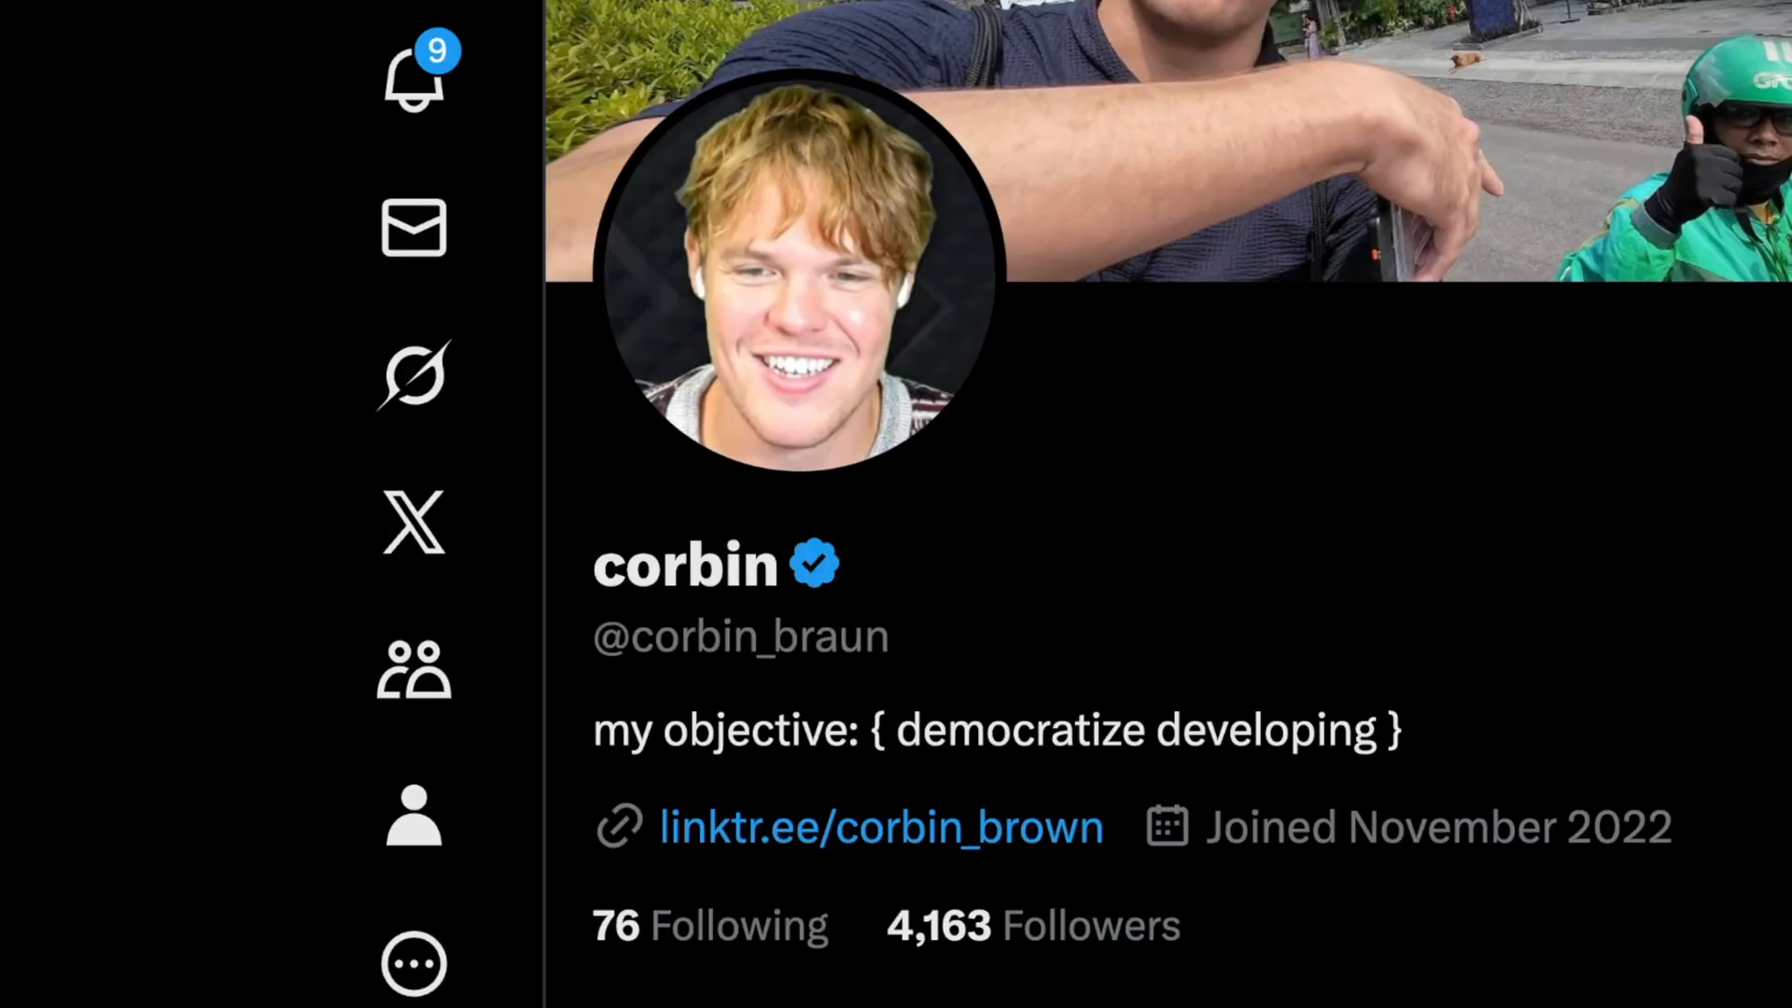
Scroll the X profile down to the pinned vibe-coding series post.
scroll("down", 3)
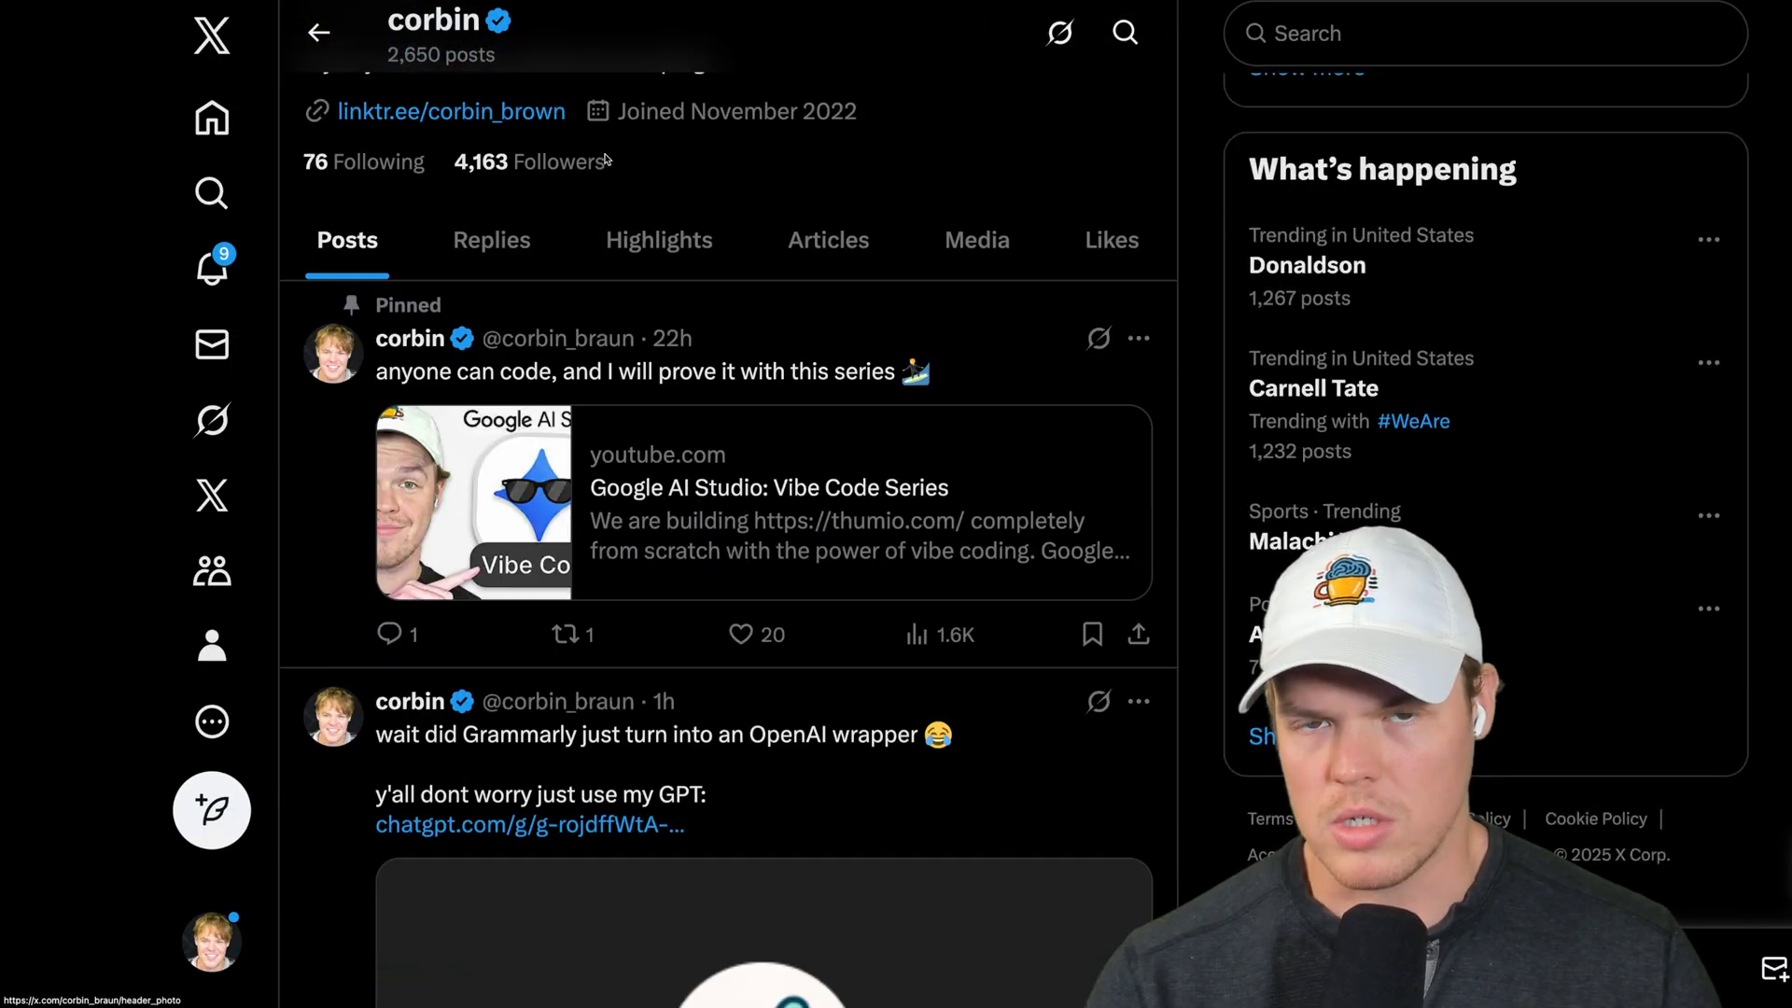